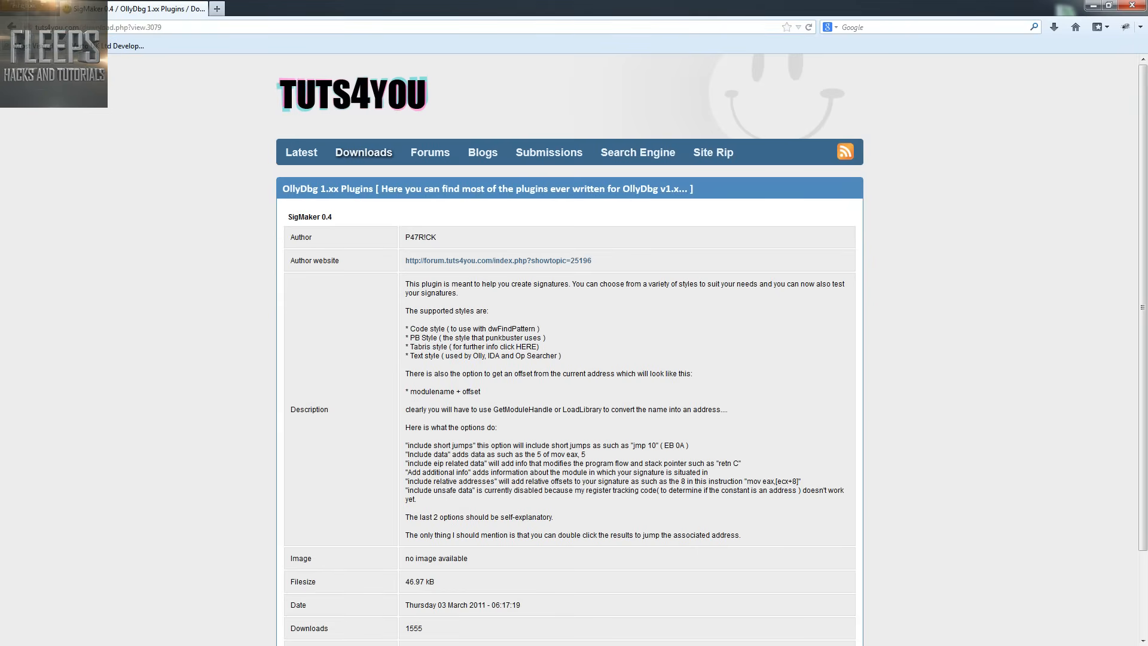
Scroll down the Tuts4You SigMaker 0.4 OllyDbg plugin download page.
scroll("down", 3)
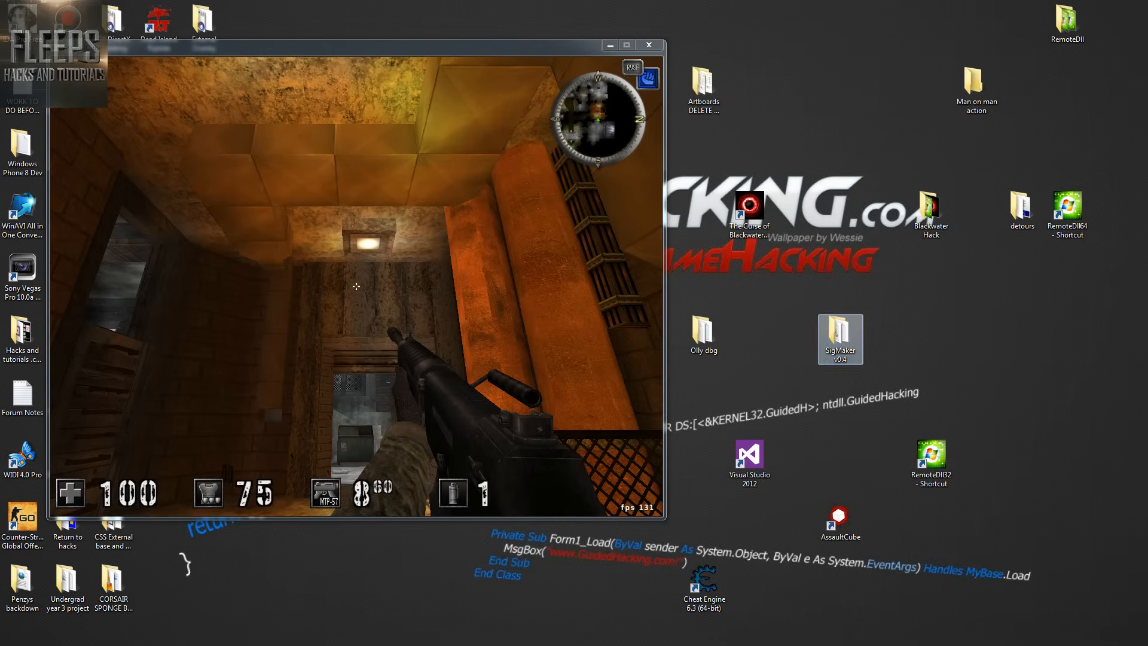
Confirm SigMaker.dll from the SigMaker v0.4 folder is in Olly dbg, then launch Cheat Engine 6.3.
double_click(840, 334)
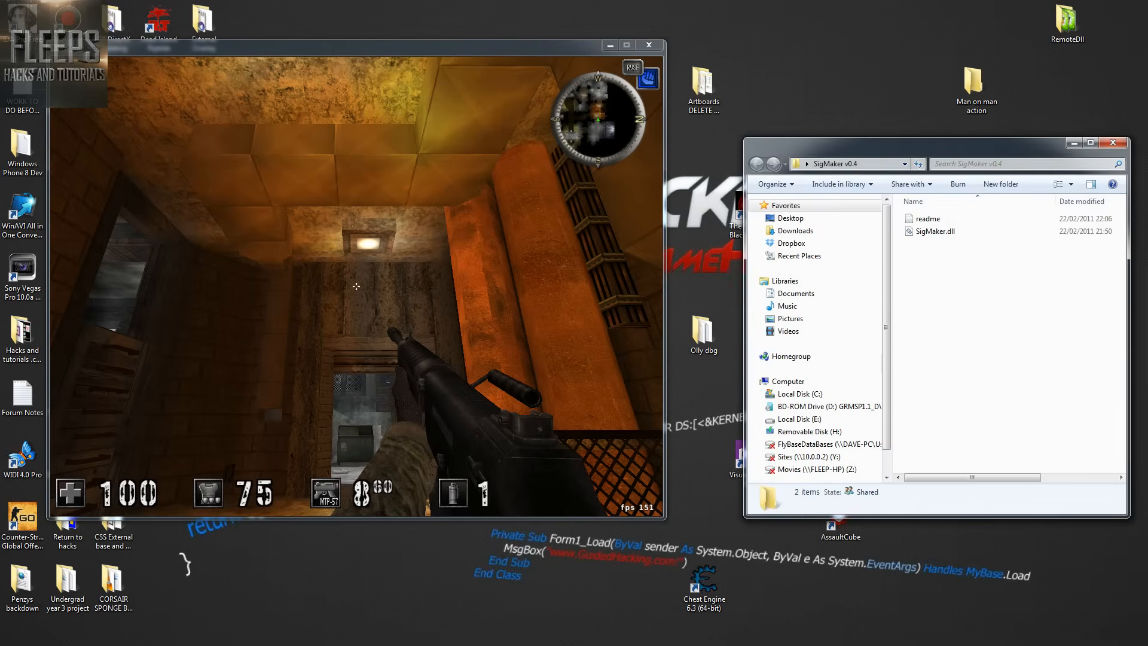
left_click(936, 230)
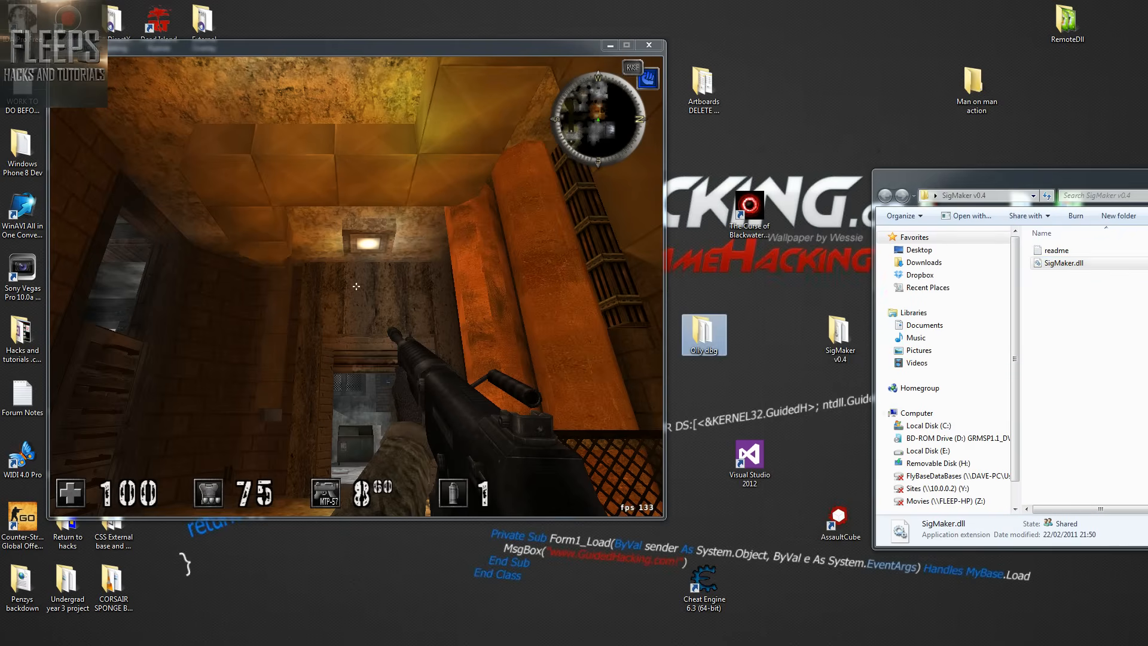
double_click(704, 335)
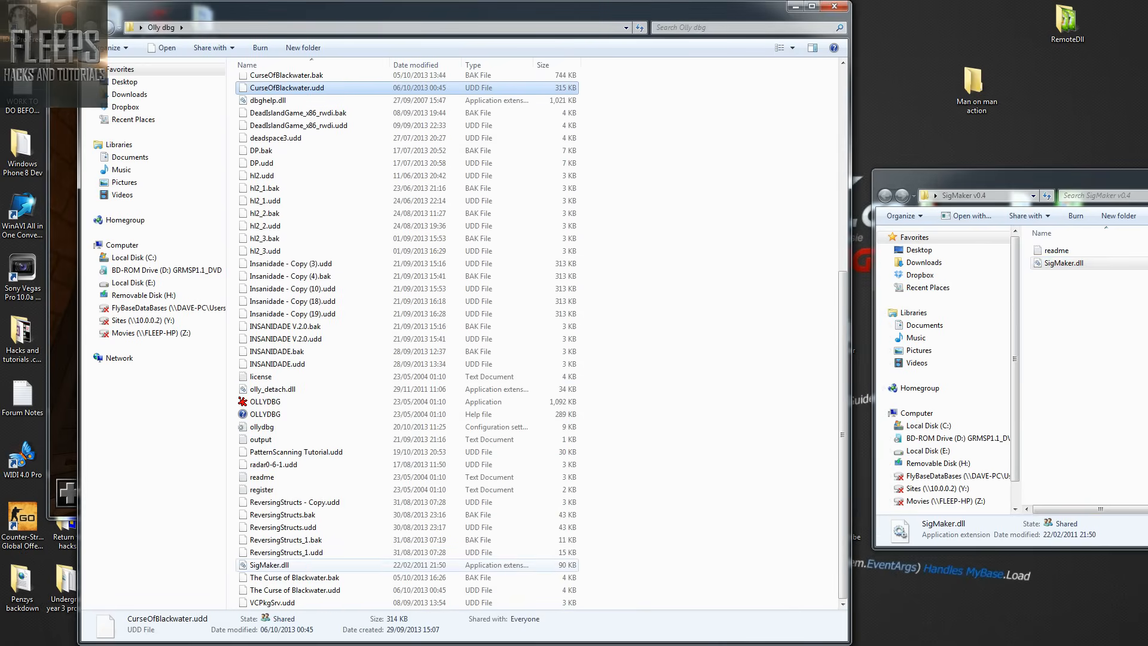
left_click(269, 565)
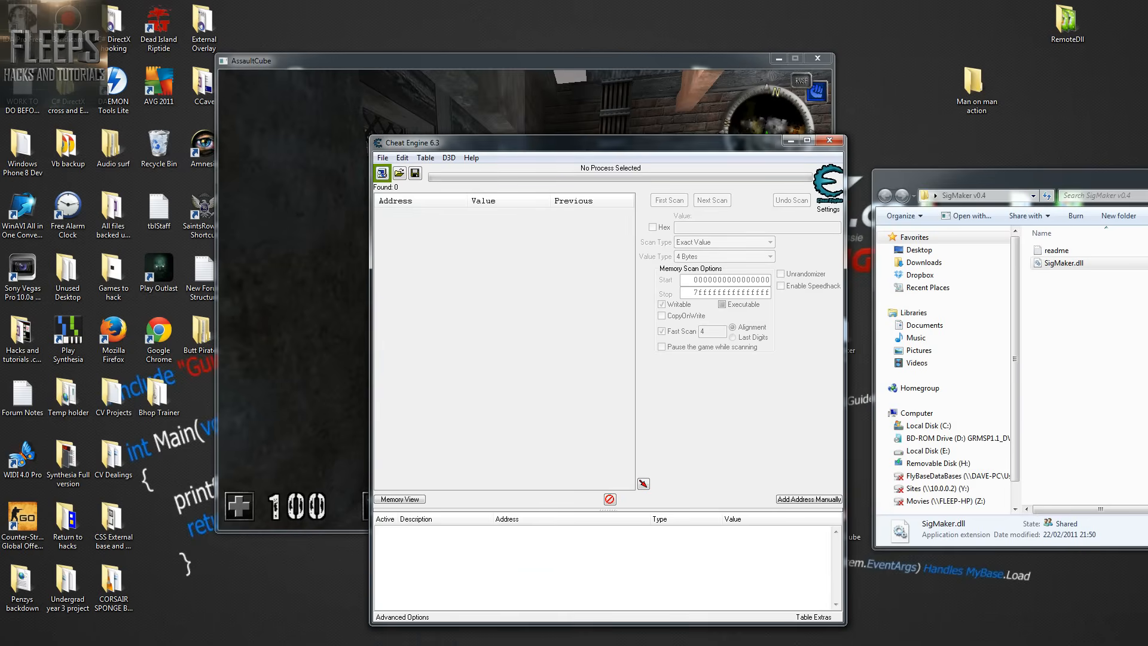
Attach Cheat Engine to the ac_client.exe game process.
left_click(382, 174)
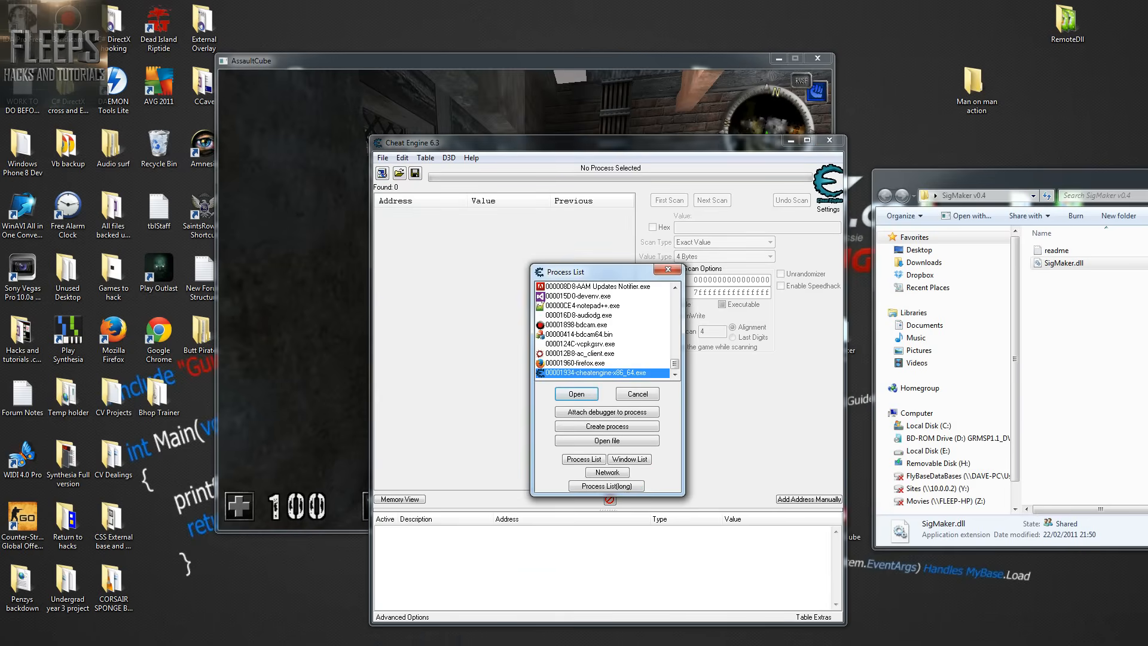
left_click(578, 353)
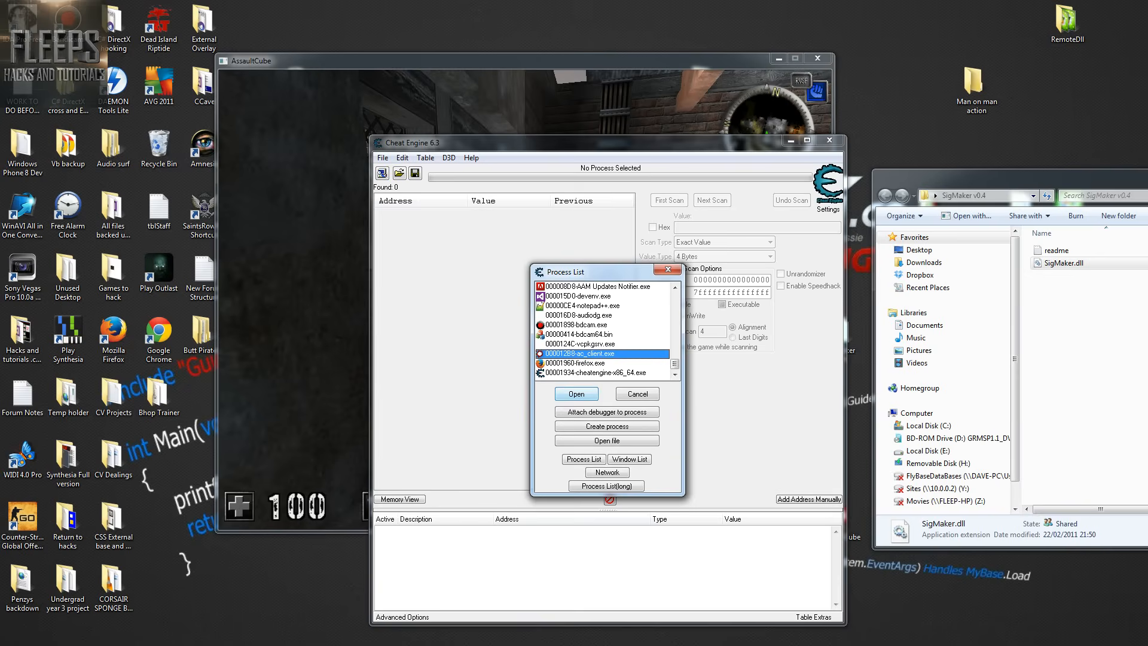
left_click(575, 393)
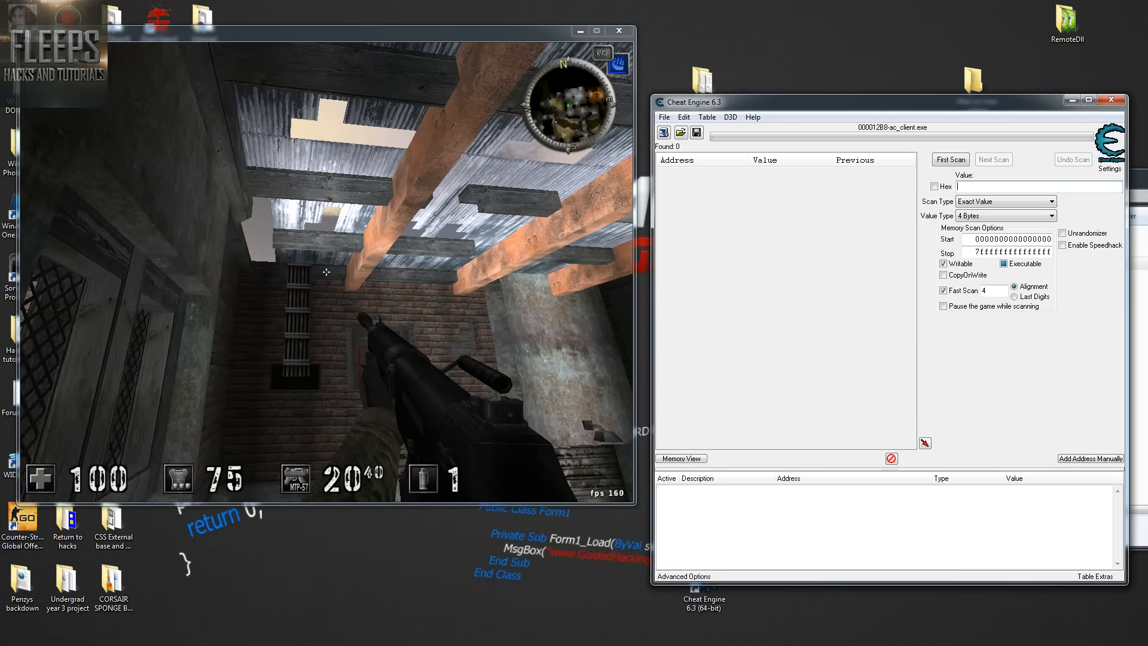
Scan for ammo 20, rescan for 18, and set both resulting addresses to 44.
left_click(949, 159)
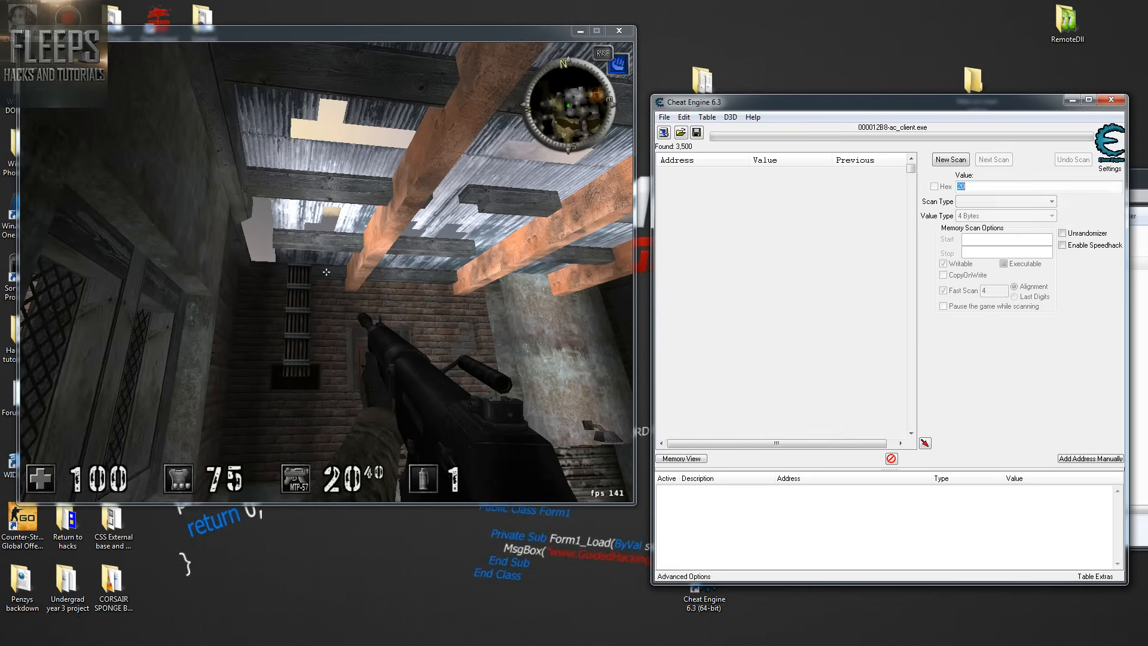
left_click(949, 159)
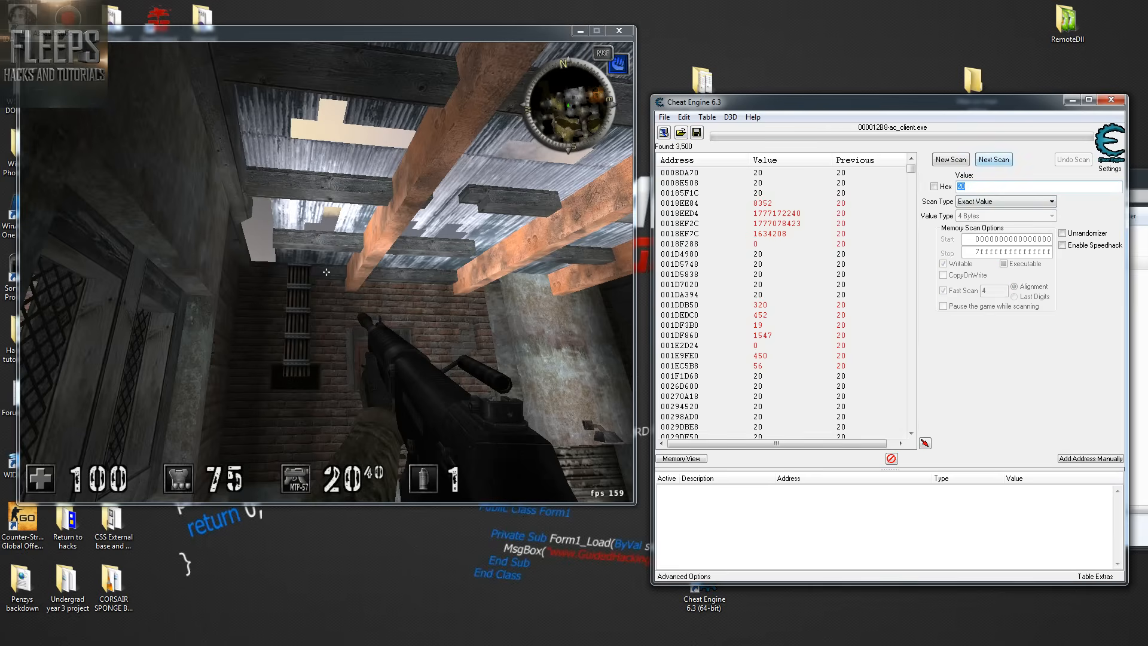
left_click(994, 159)
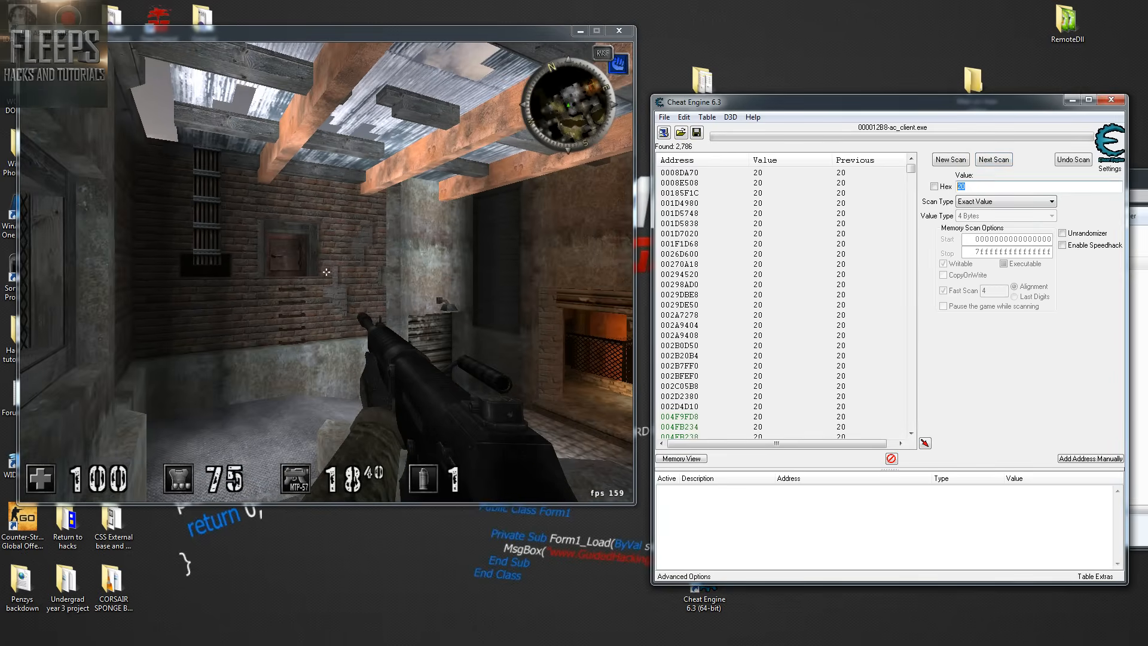
left_click(994, 160)
type("44")
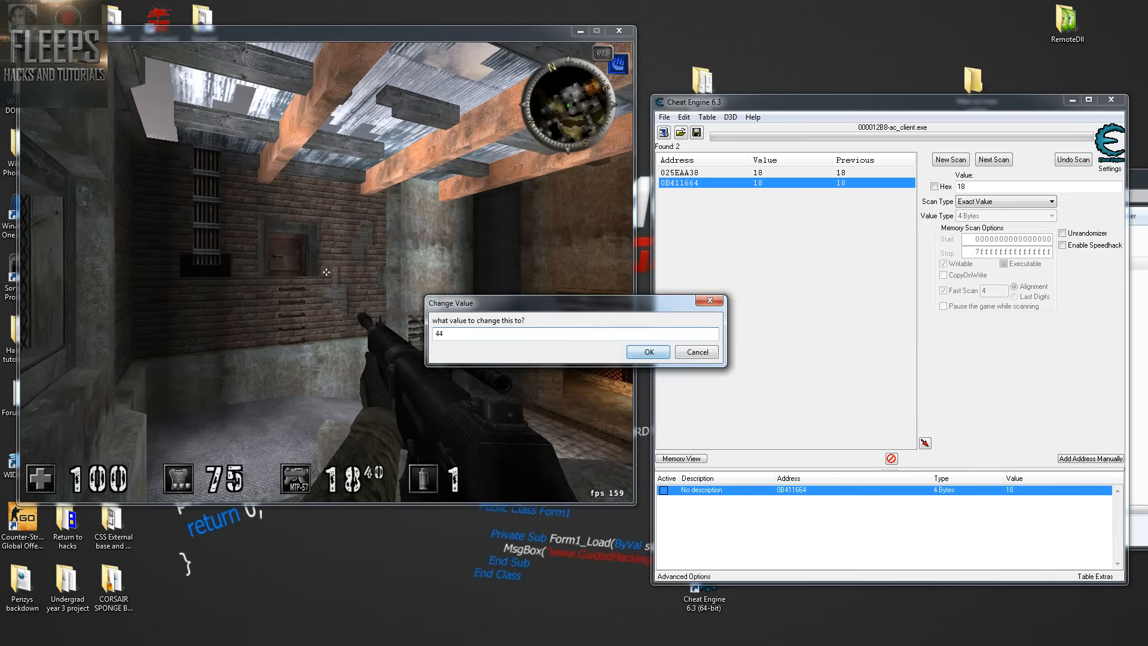
left_click(647, 352)
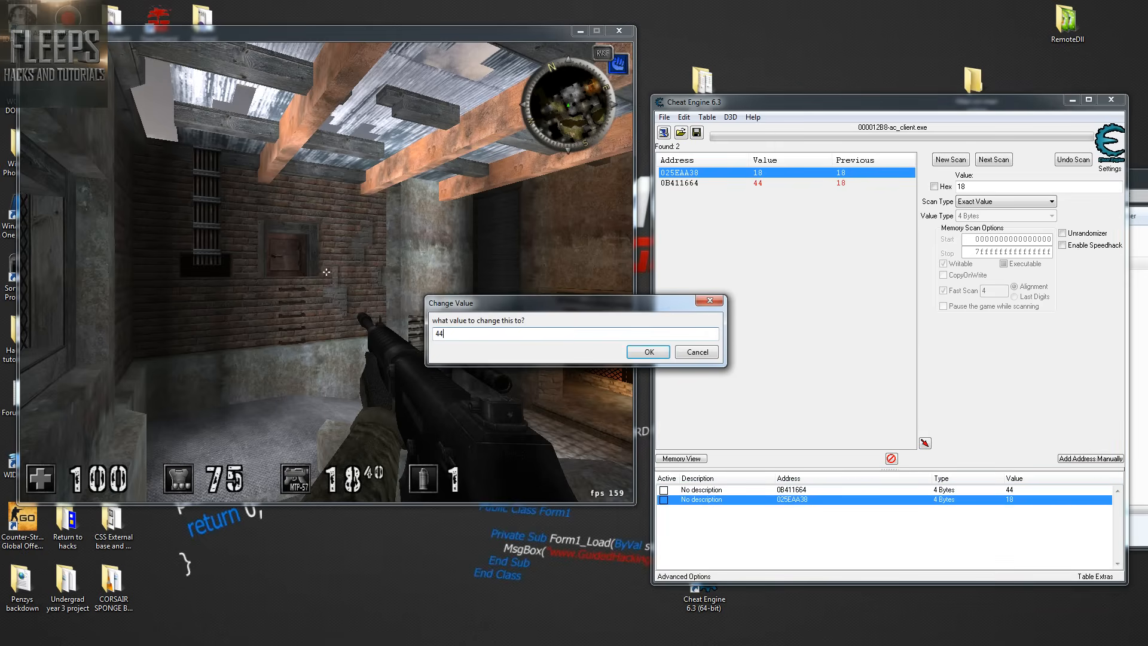
left_click(646, 352)
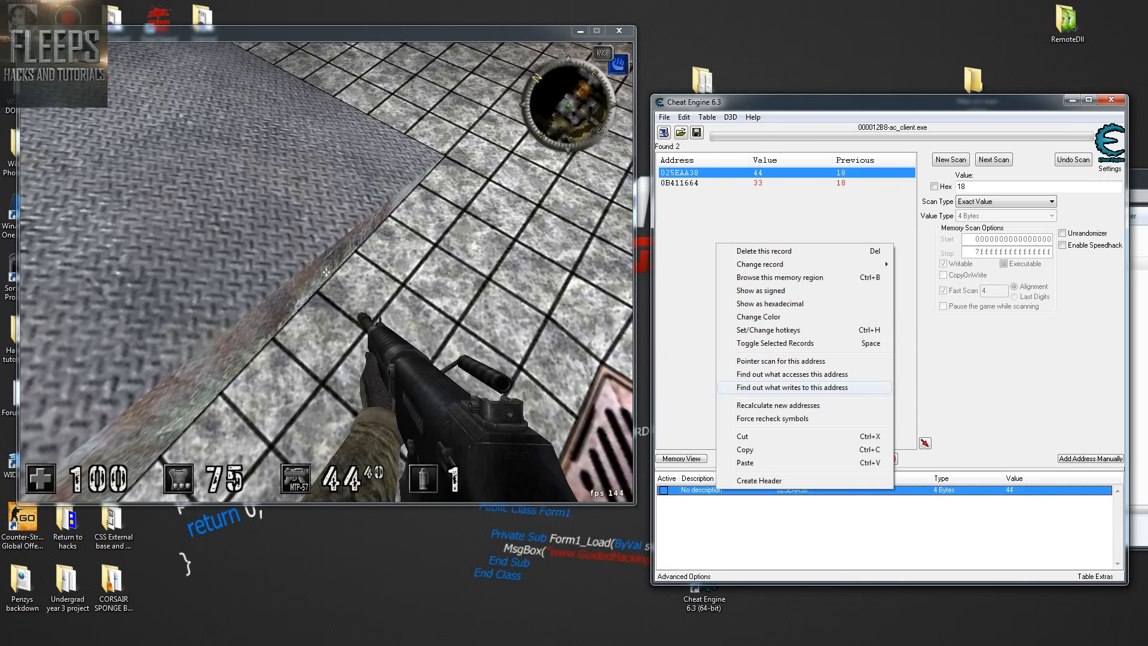
Find what writes to the ammo address, allow the debugger, and disassemble dec [esi].
left_click(790, 388)
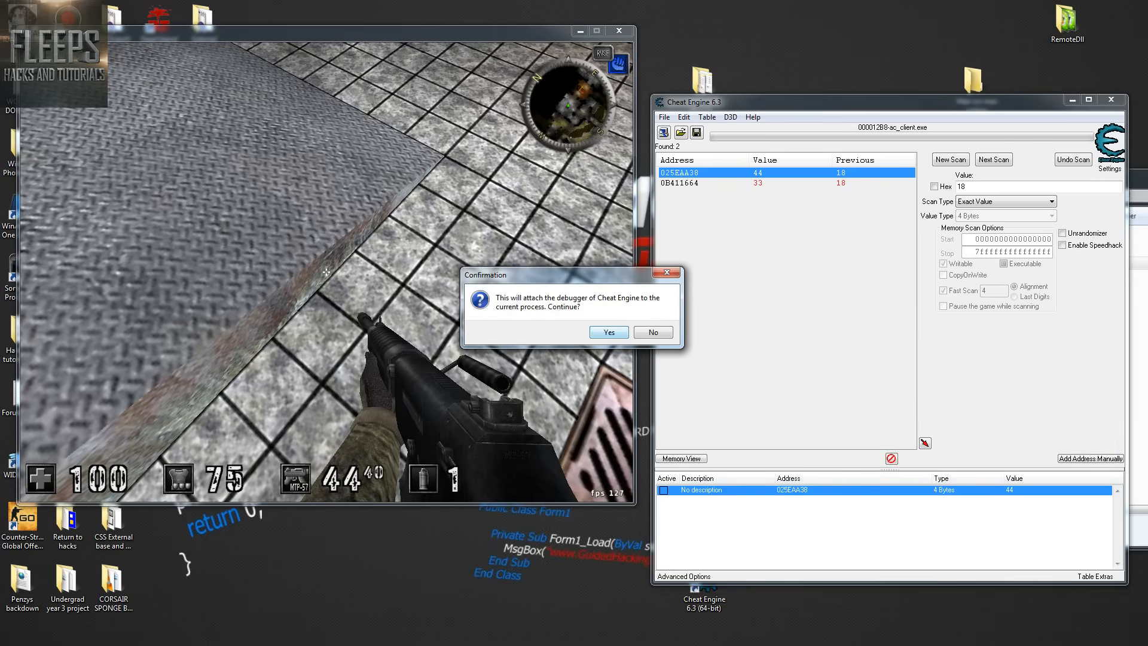
left_click(609, 332)
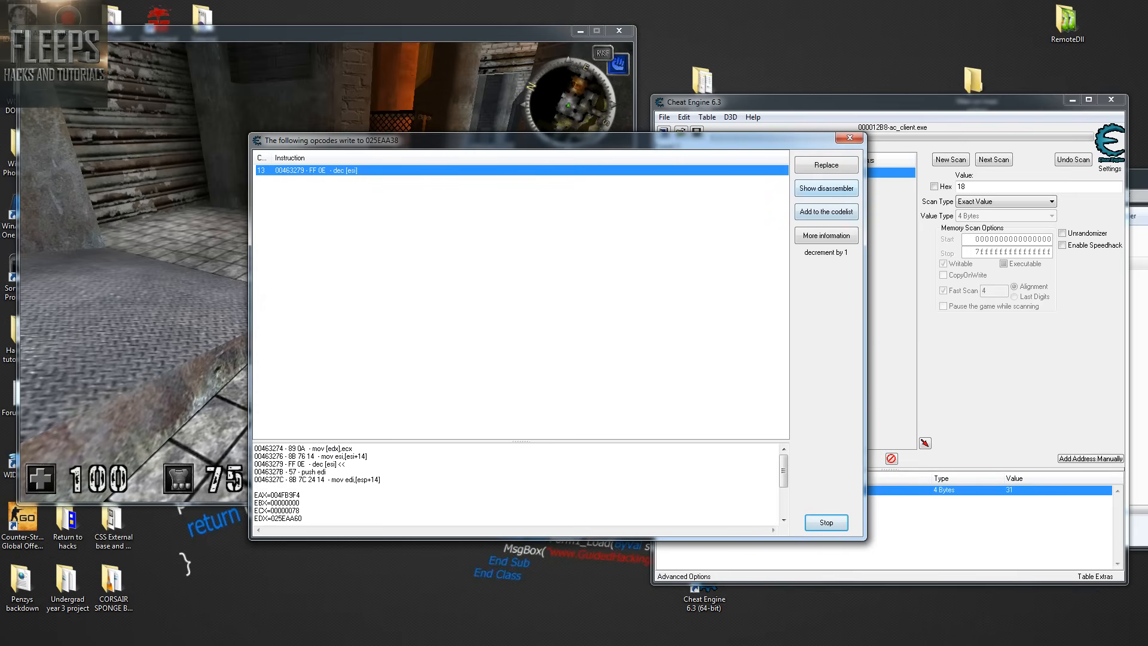
left_click(826, 189)
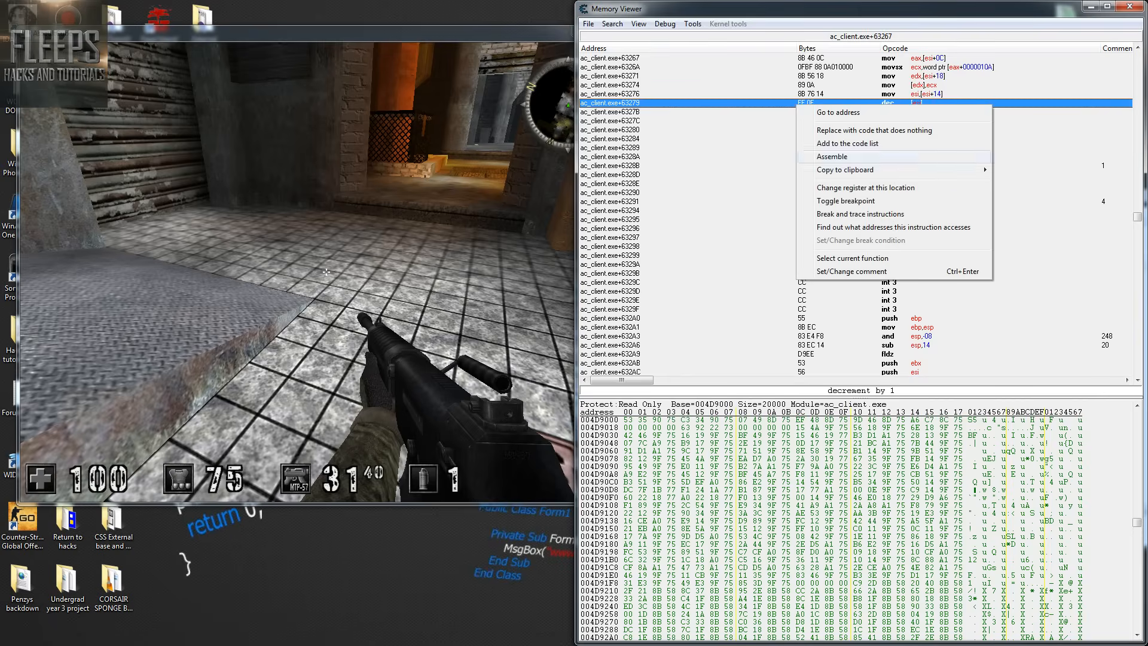
mouse_move(874, 130)
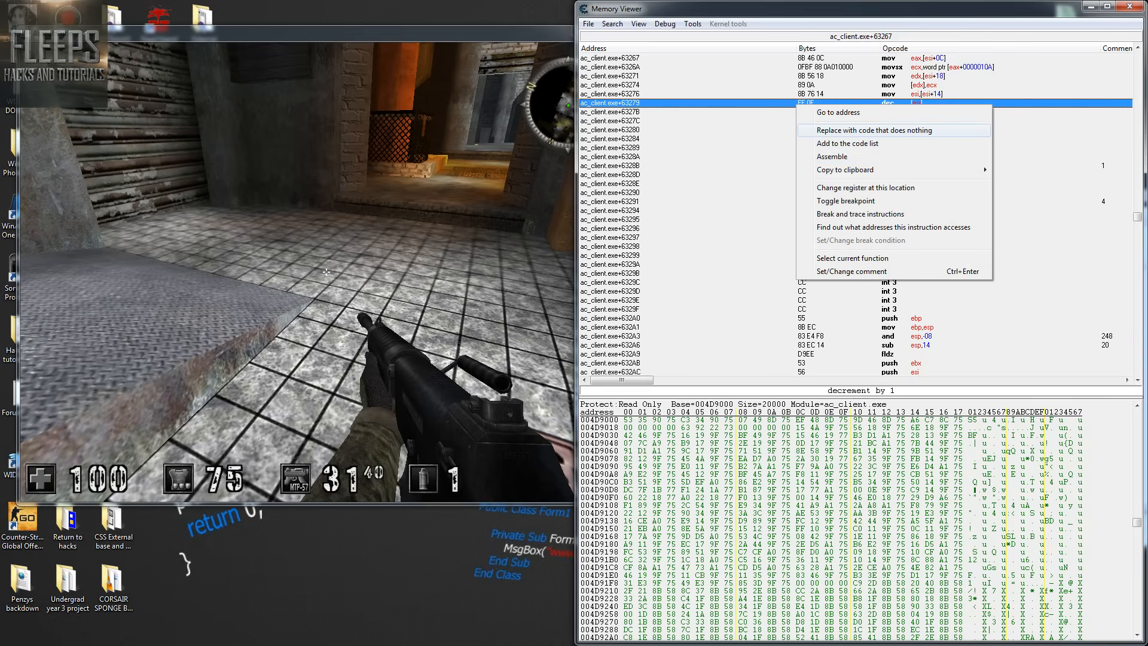
Replace dec [esi] with do-nothing code named 'Change of dec [esi]'.
left_click(875, 129)
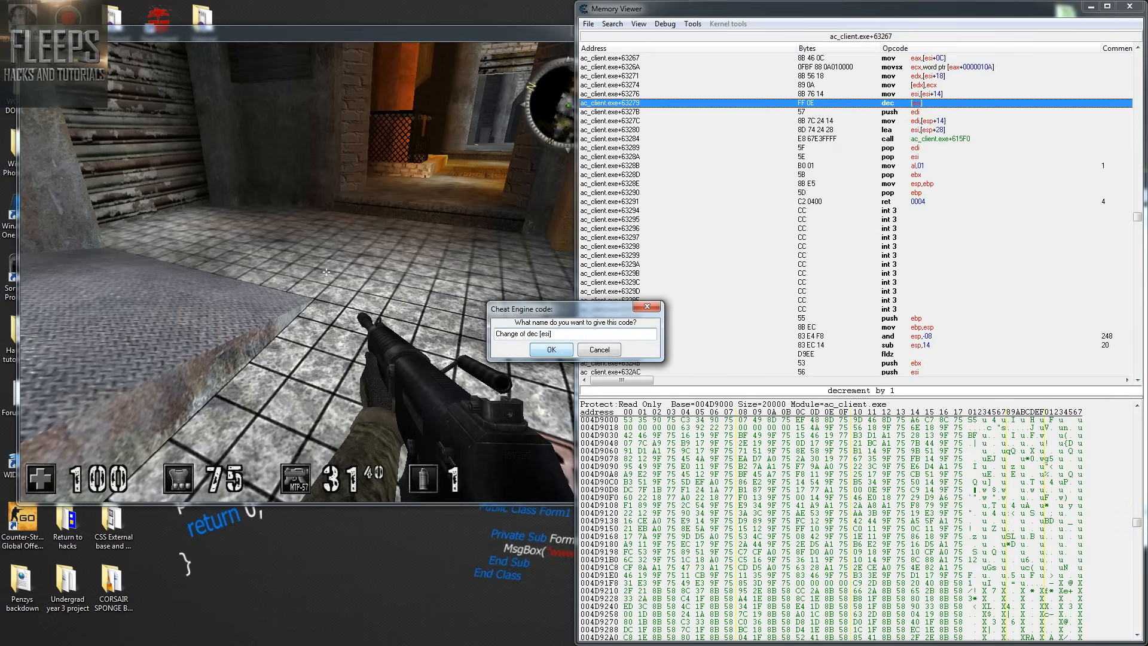
left_click(551, 350)
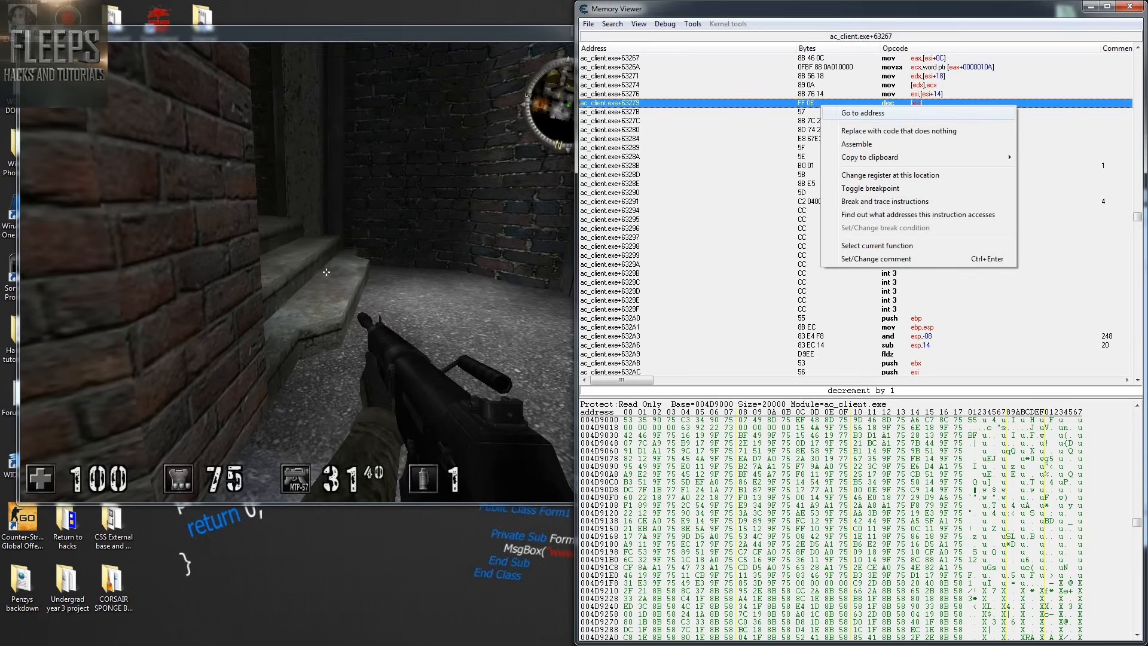
Note the instruction address 00463279 in a new Notepad window.
left_click(861, 113)
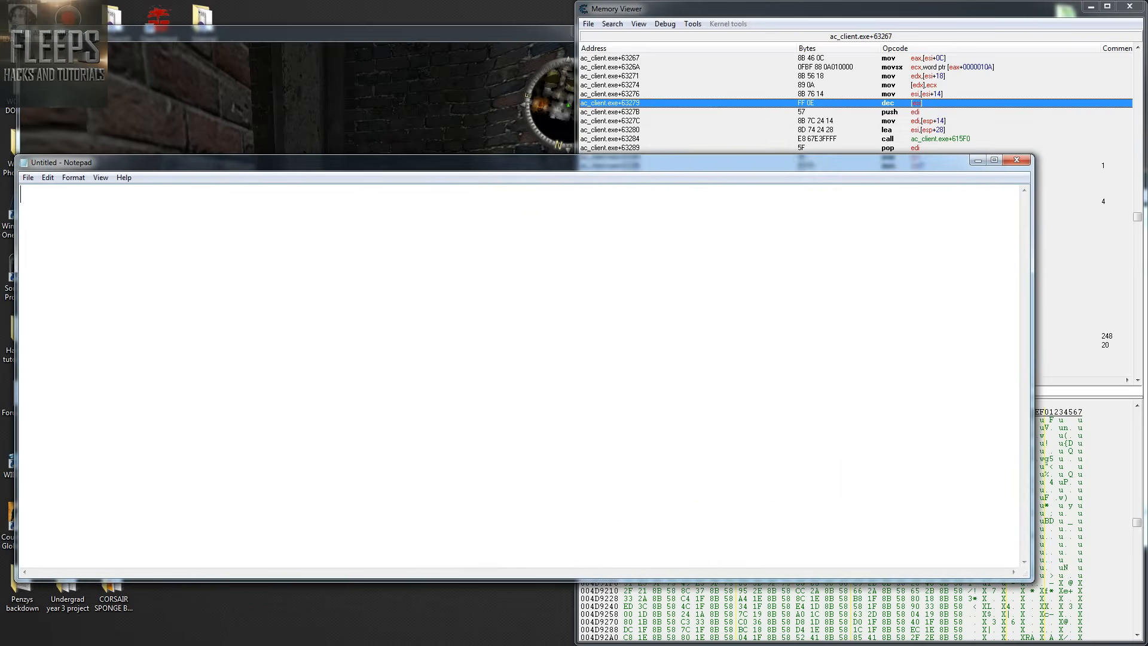
type("00463279")
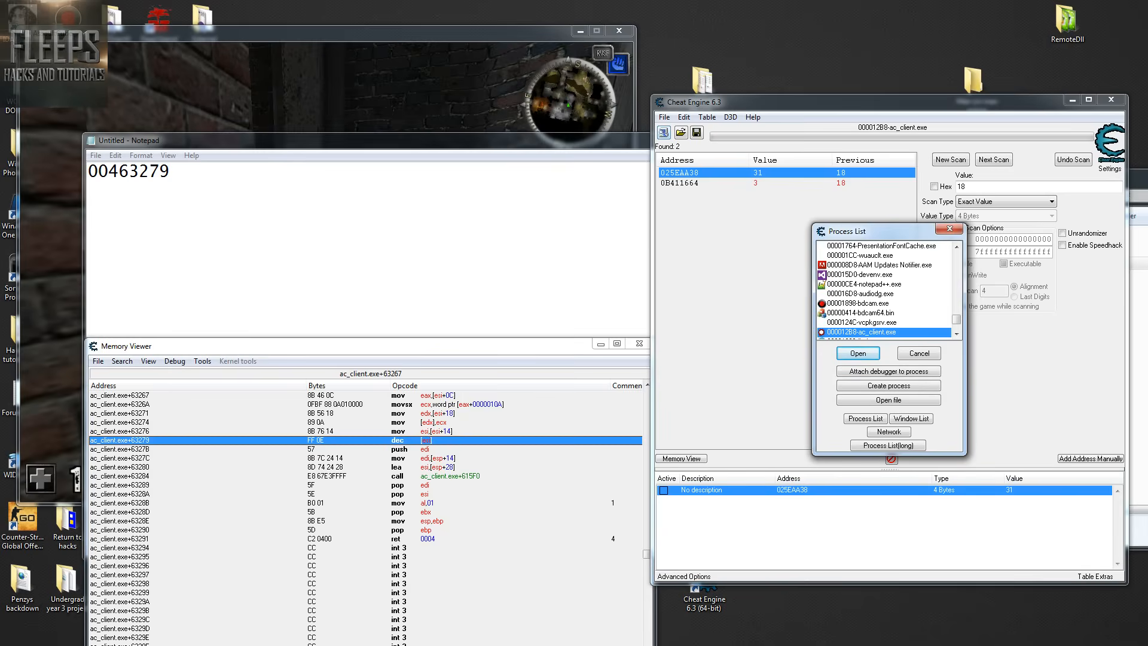
Browse Cheat Engine's process list, selecting a different process.
left_click(860, 293)
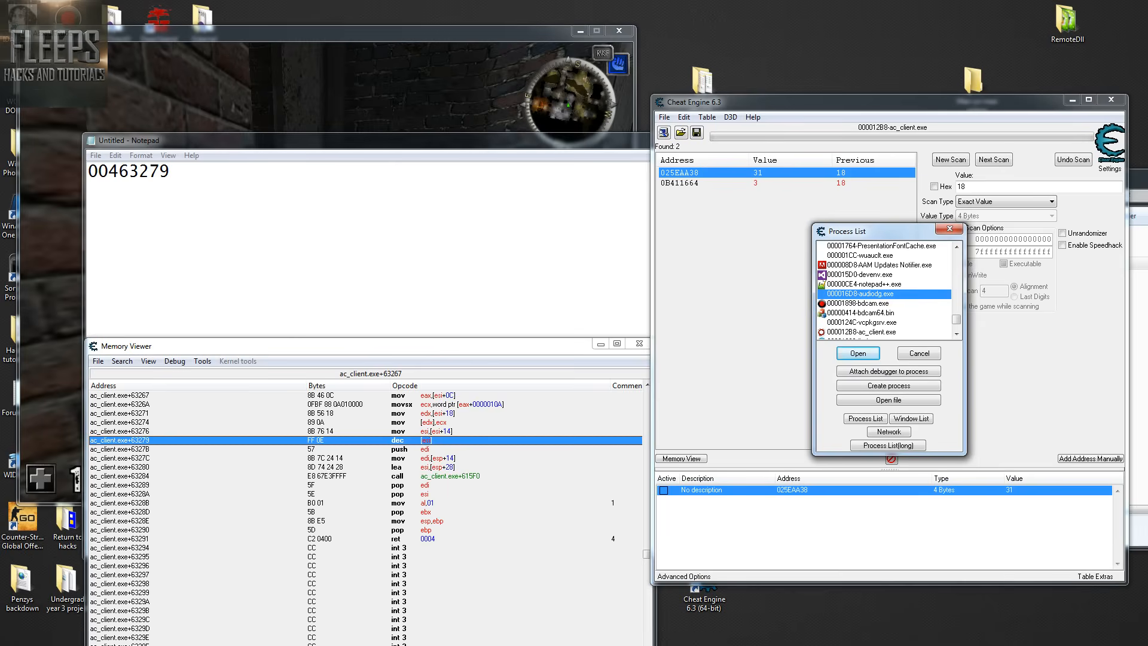
left_click(867, 284)
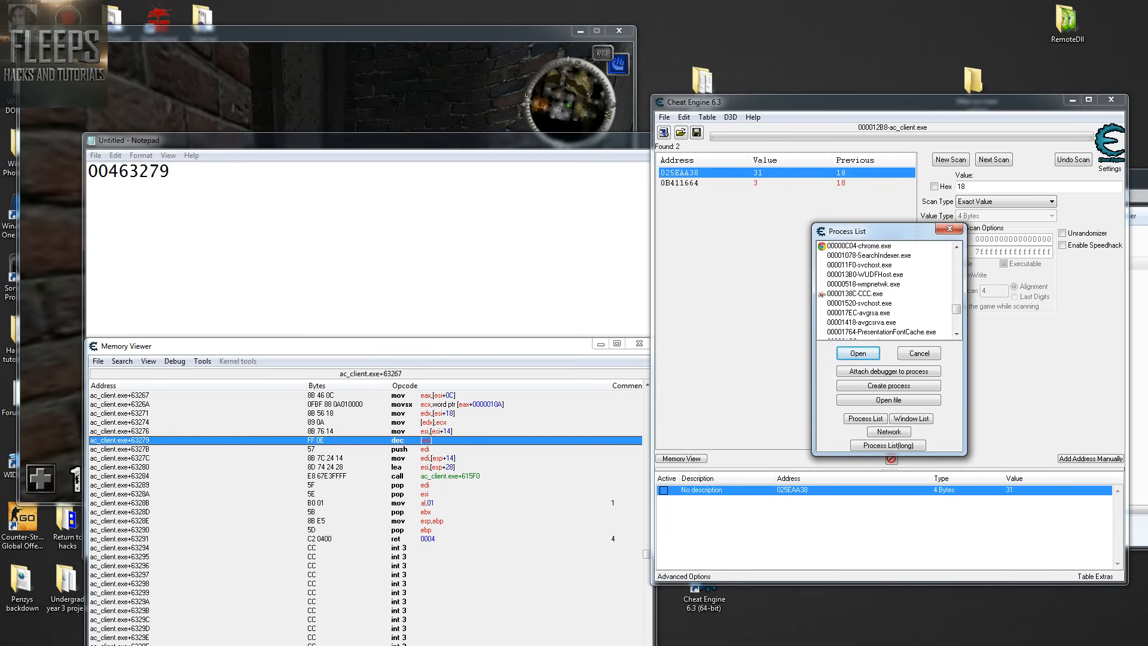
left_click(857, 353)
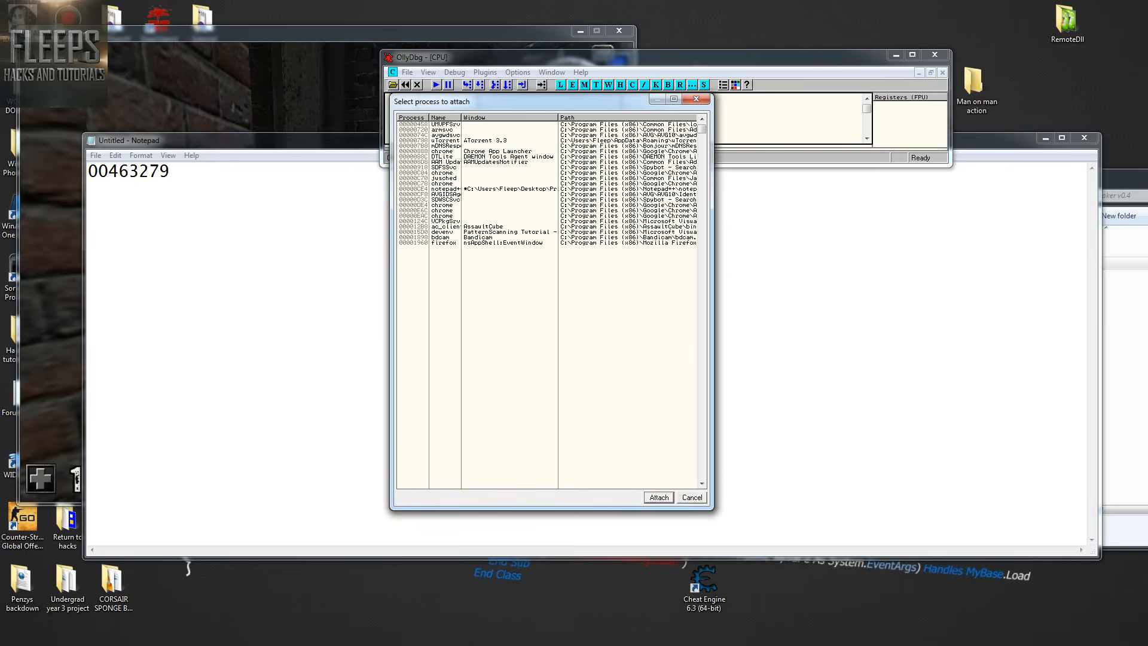
Attach OllyDbg to the ac_client (AssaultCube) game process.
left_click(476, 226)
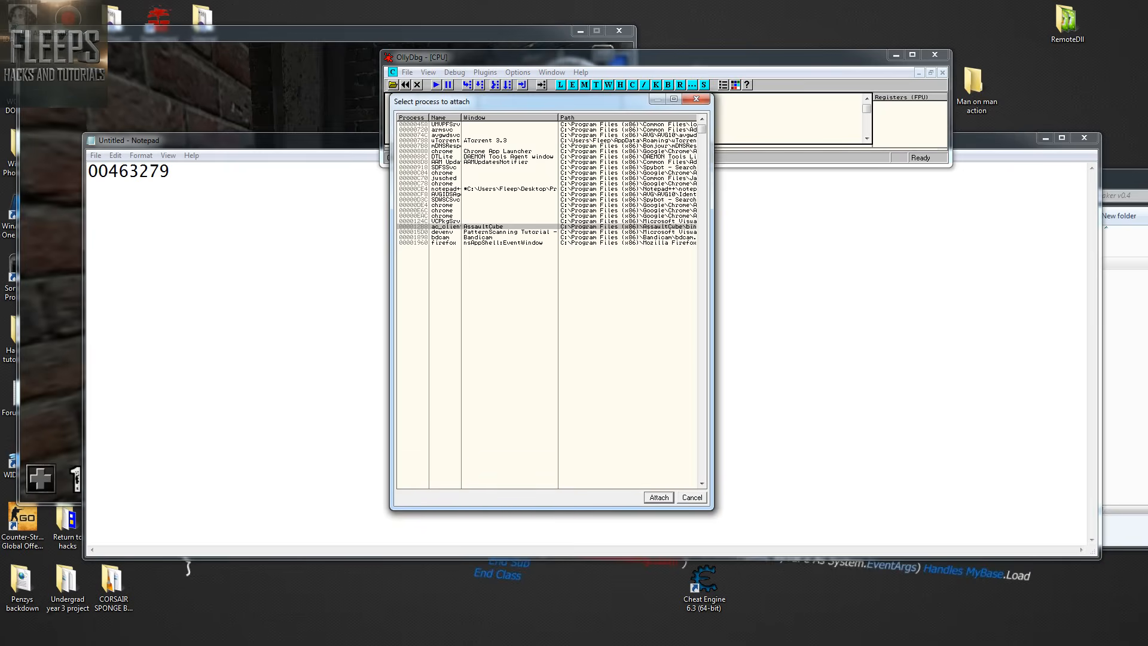
left_click(657, 497)
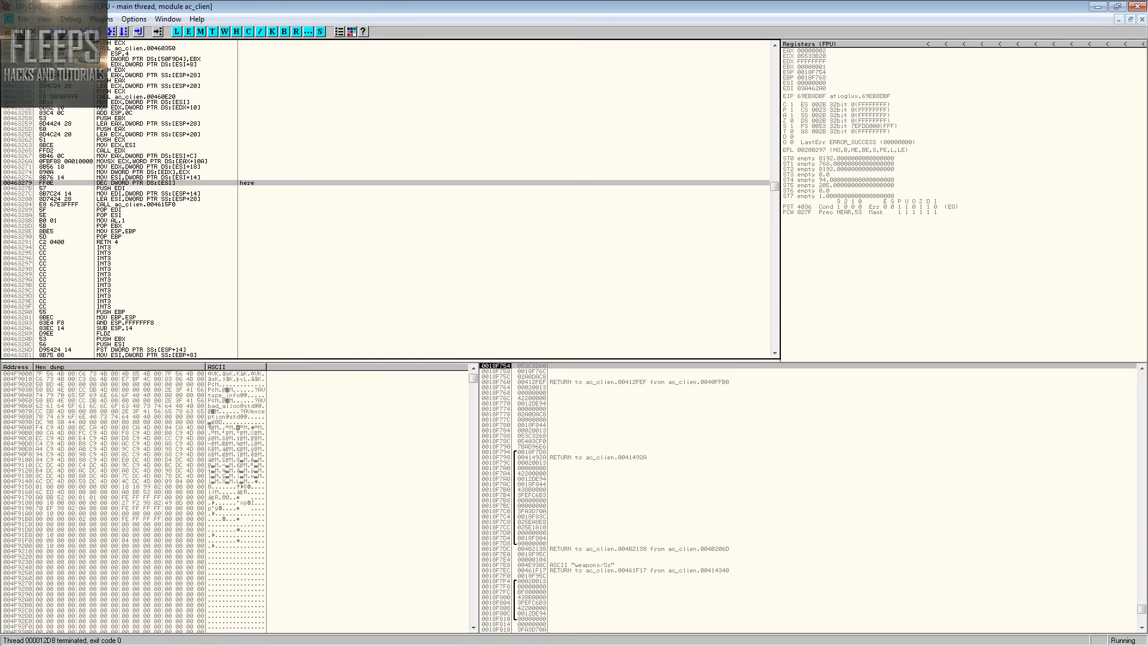
right_click(146, 182)
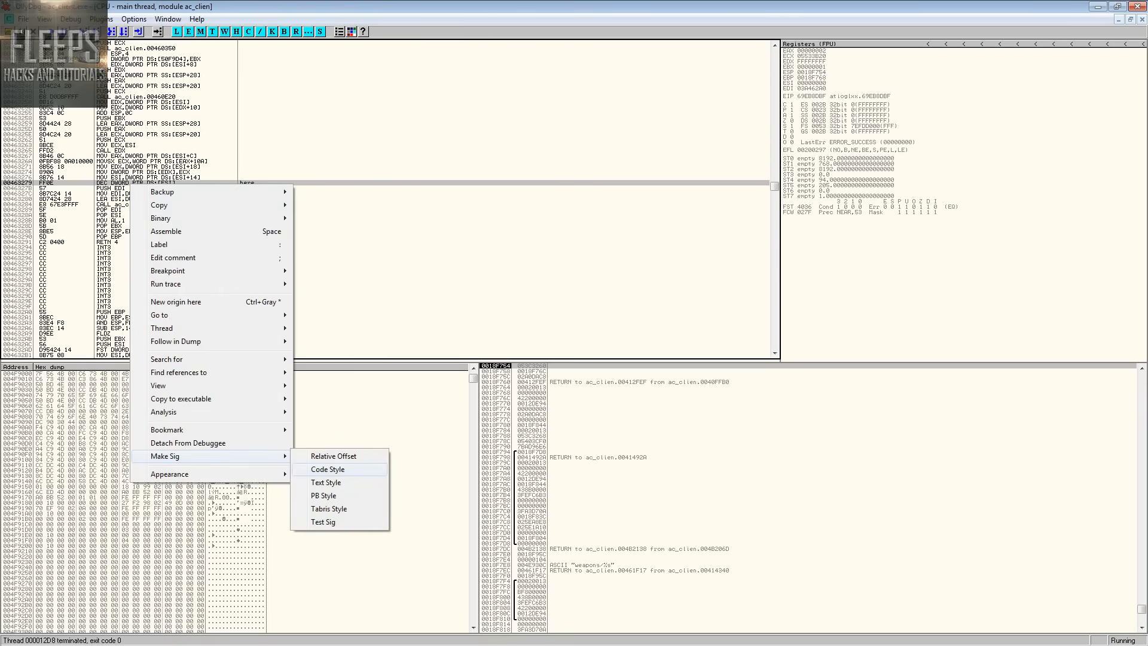
mouse_move(329, 508)
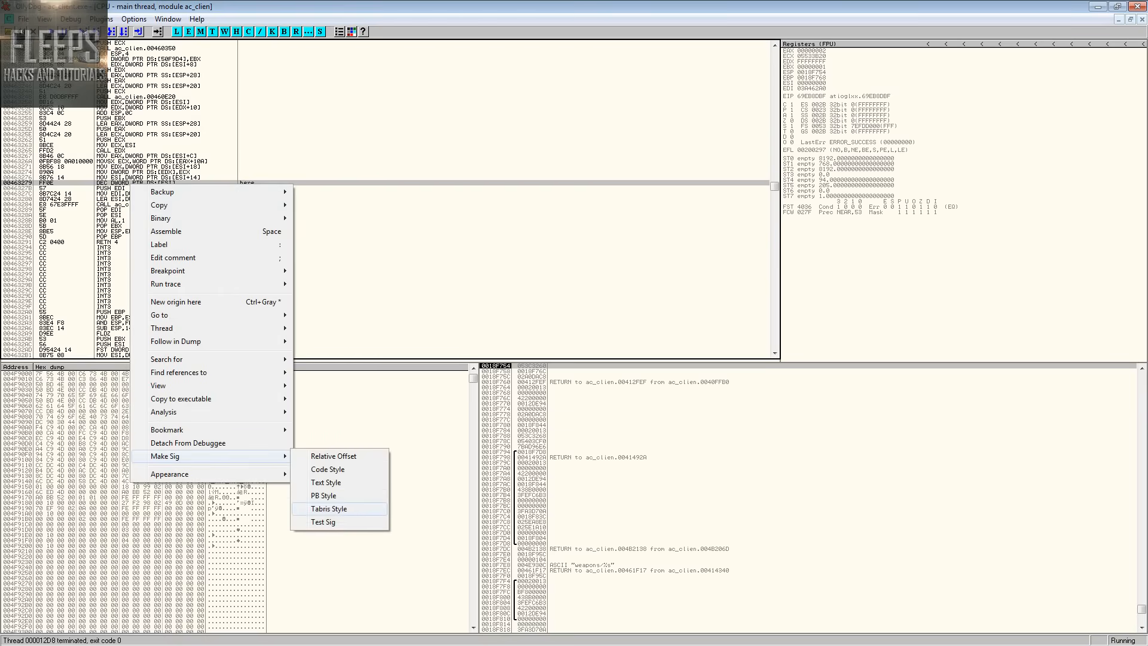
mouse_move(324, 522)
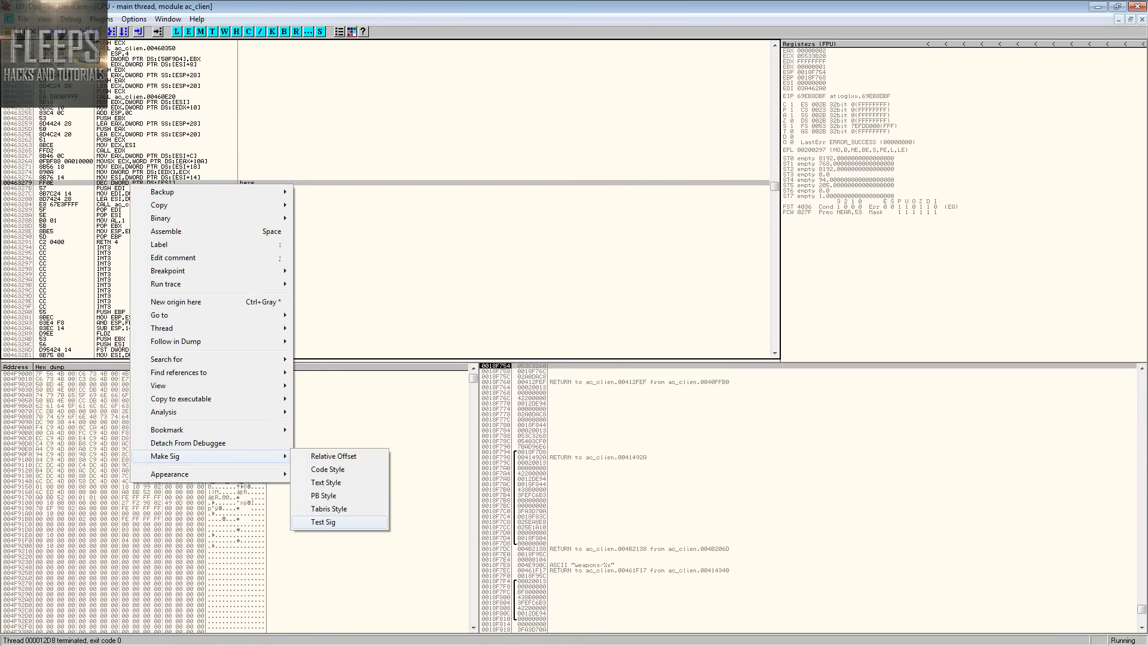
left_click(323, 522)
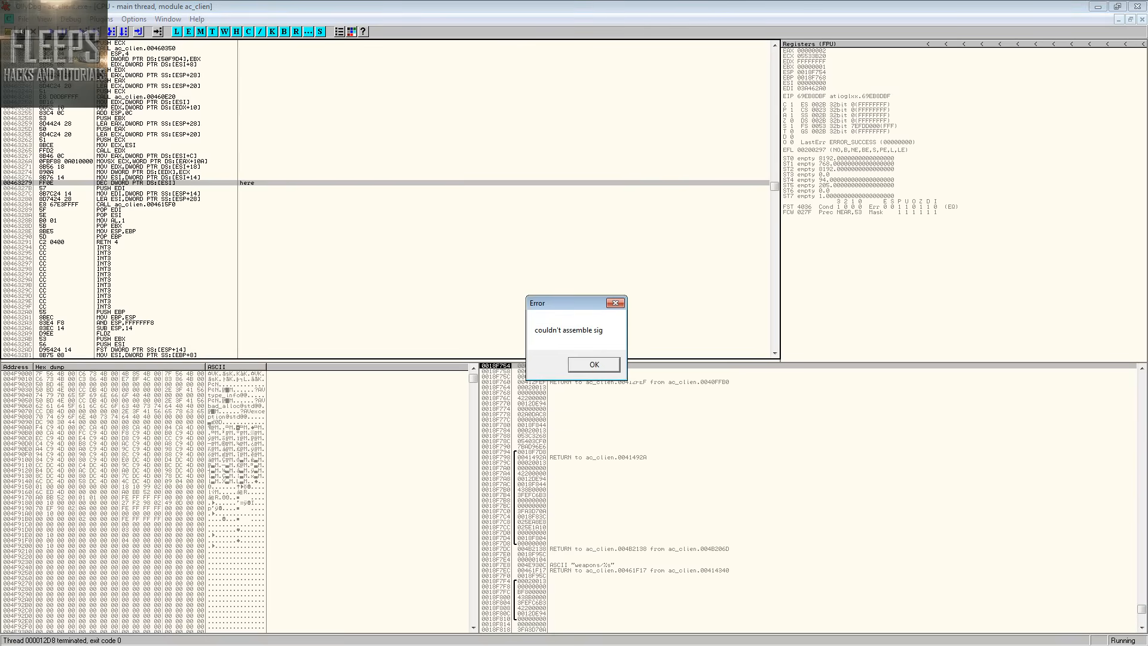
left_click(594, 364)
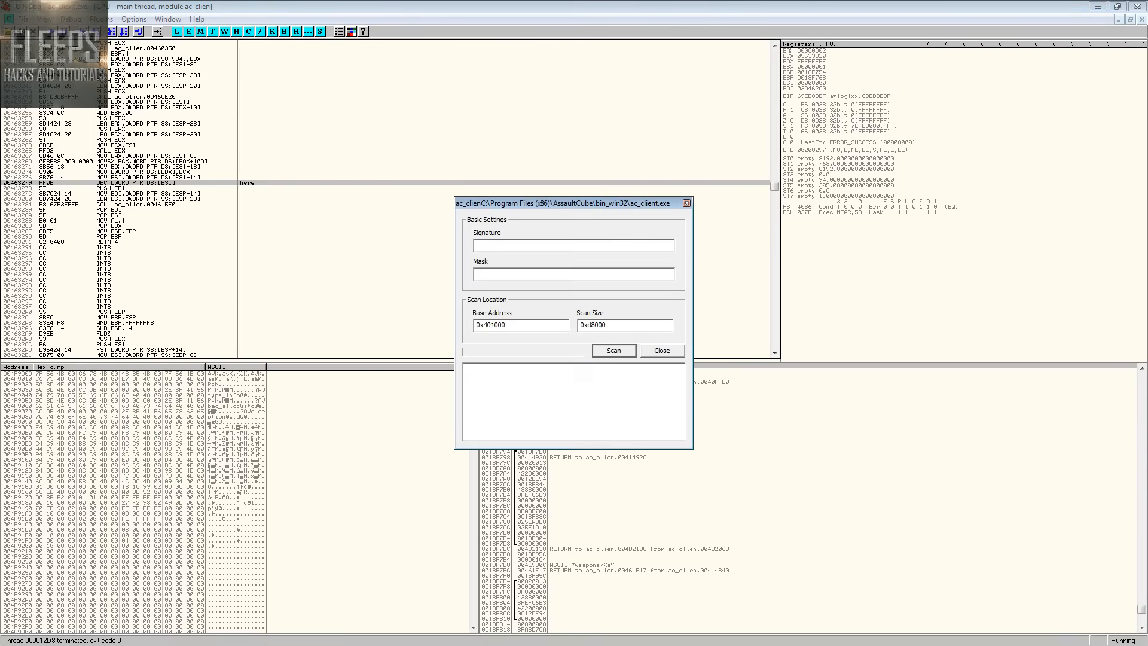
left_click(660, 350)
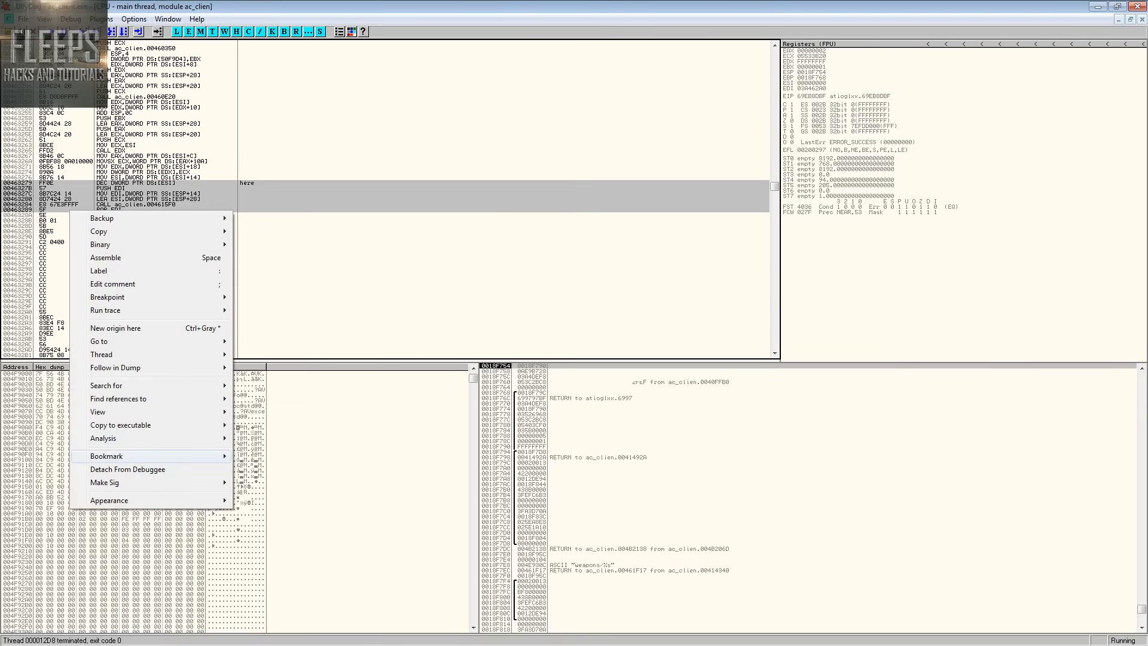
Generate a SigMaker signature, trim its mask, and rescan until one match at 0x463279.
left_click(105, 482)
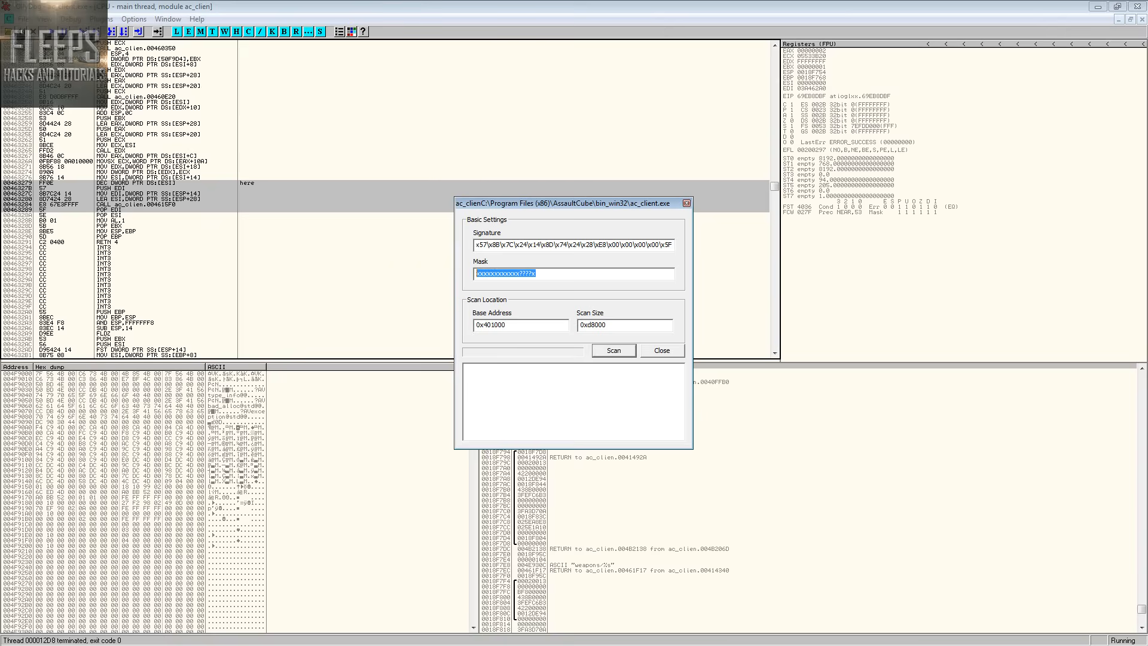
left_click(613, 350)
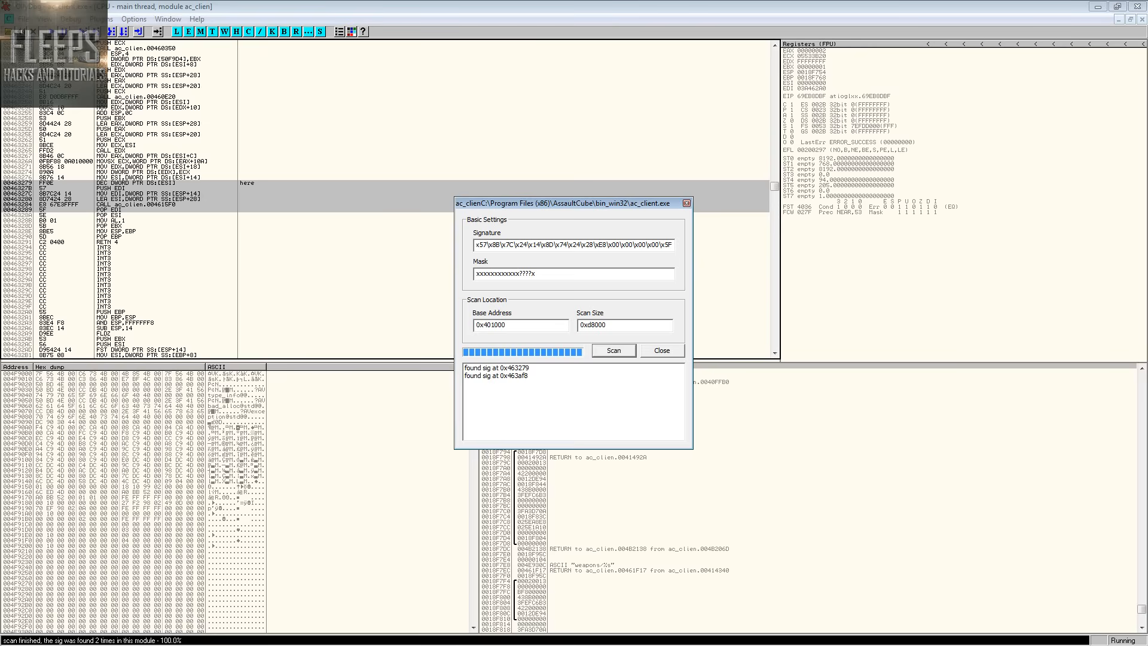
left_click(496, 366)
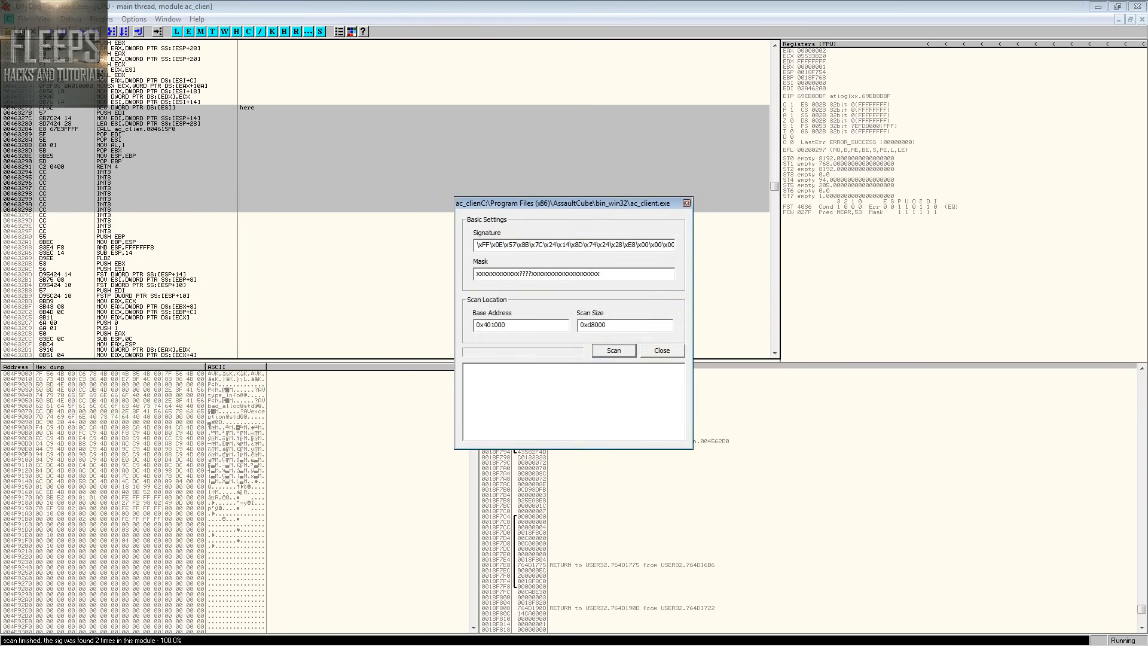
left_click(613, 349)
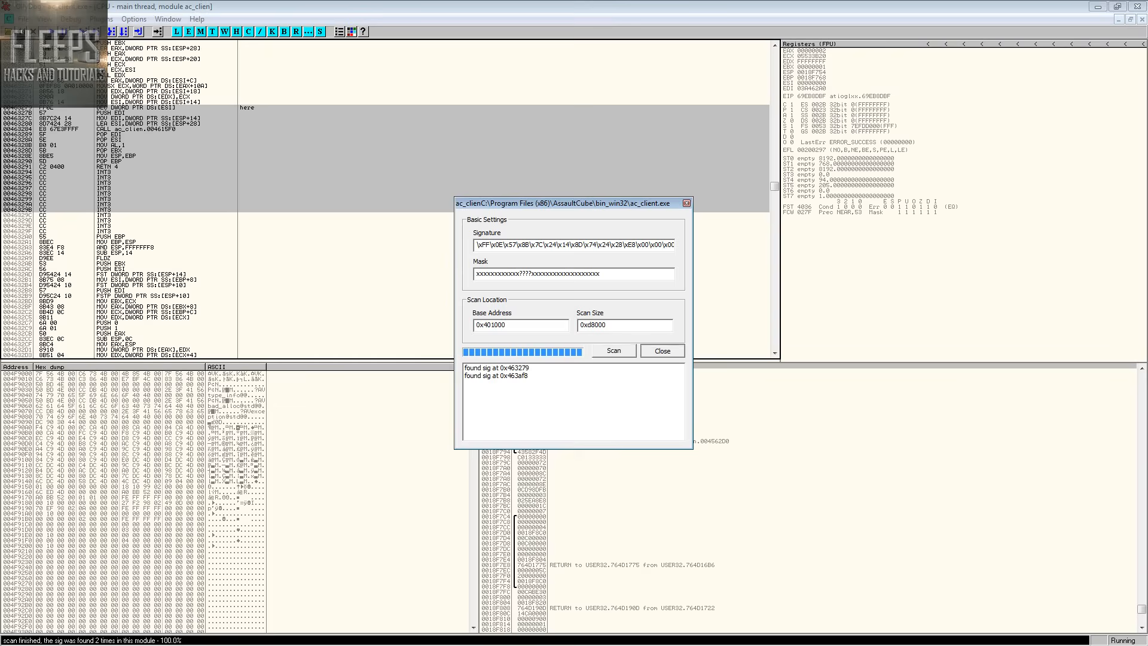
left_click(613, 350)
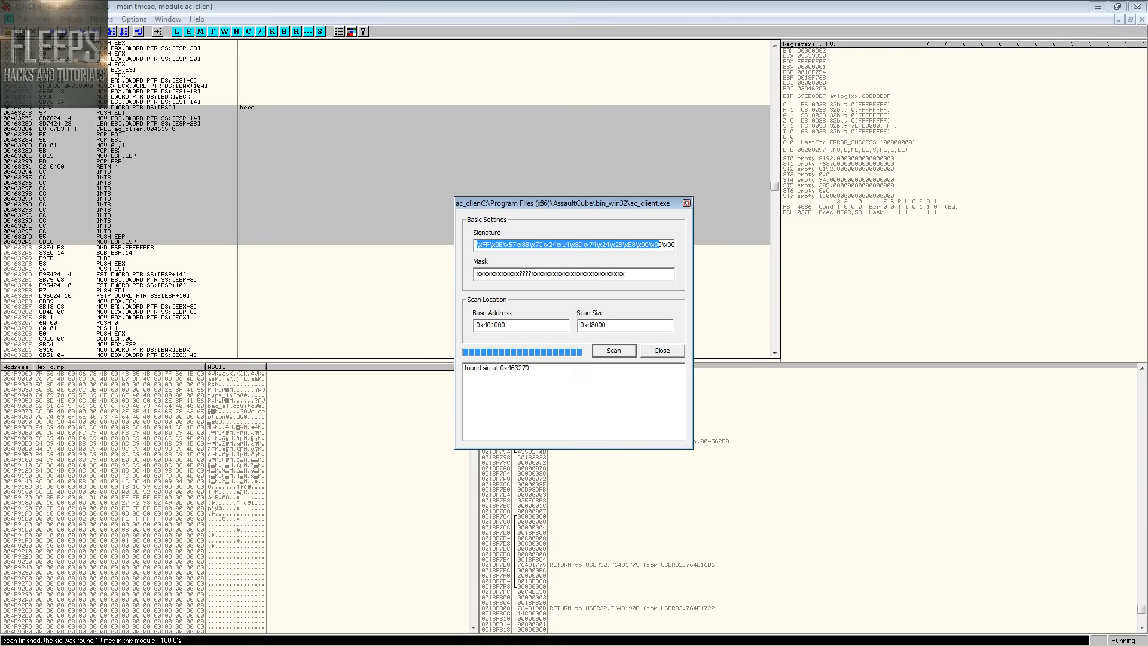
left_click(660, 350)
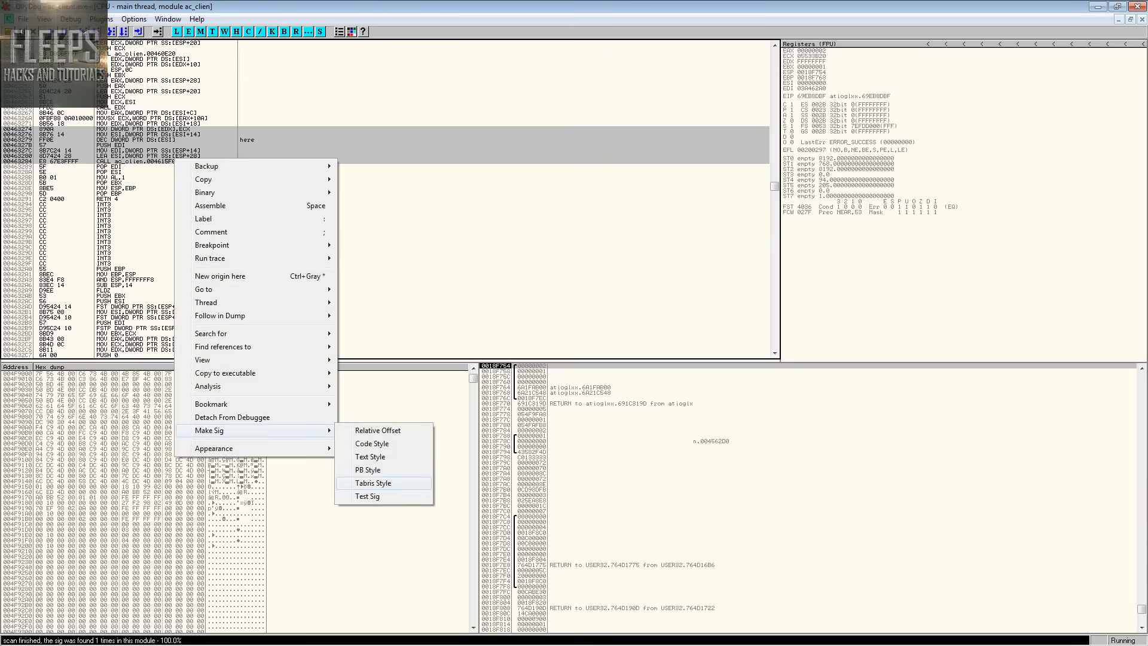
Generate the signature bytes in the chosen Make Sig format.
left_click(372, 483)
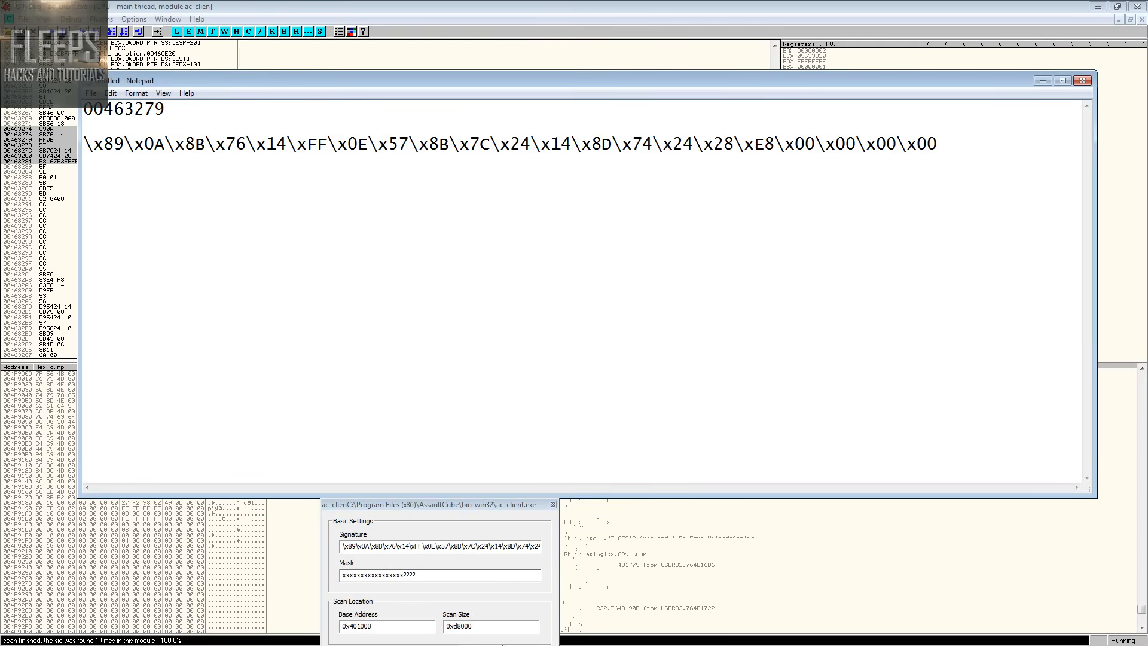
Add the mask xxxxxxxxxxxxxxxxx???? beneath the signature bytes in Notepad.
type("xxxxxxxxxxxxxxxxx????")
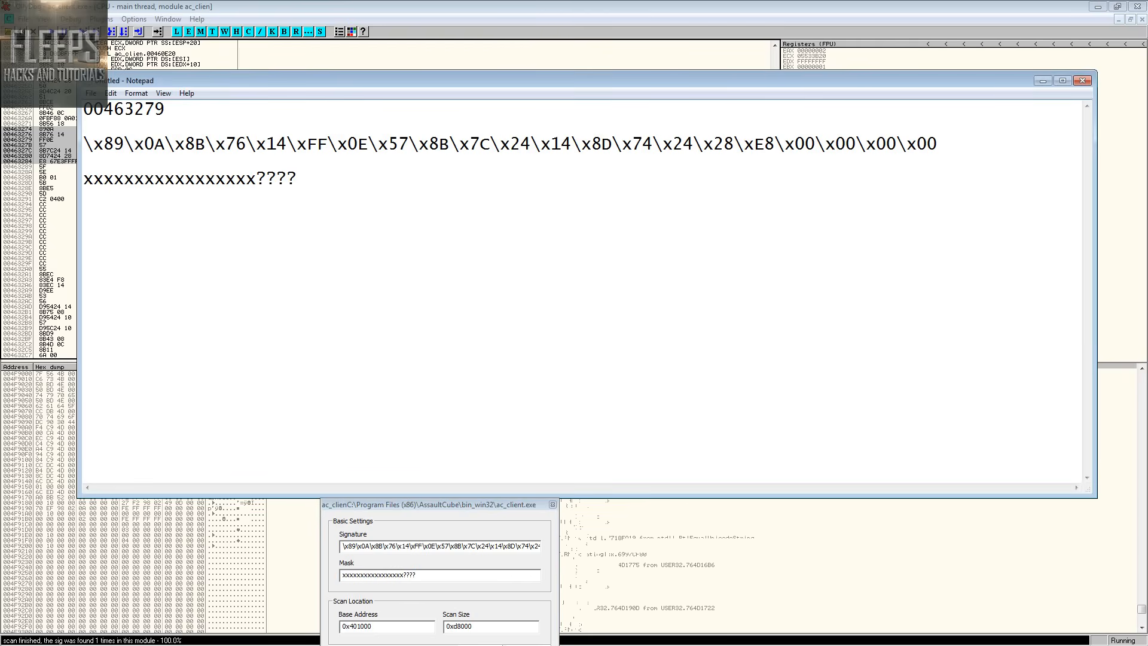
triple_click(189, 179)
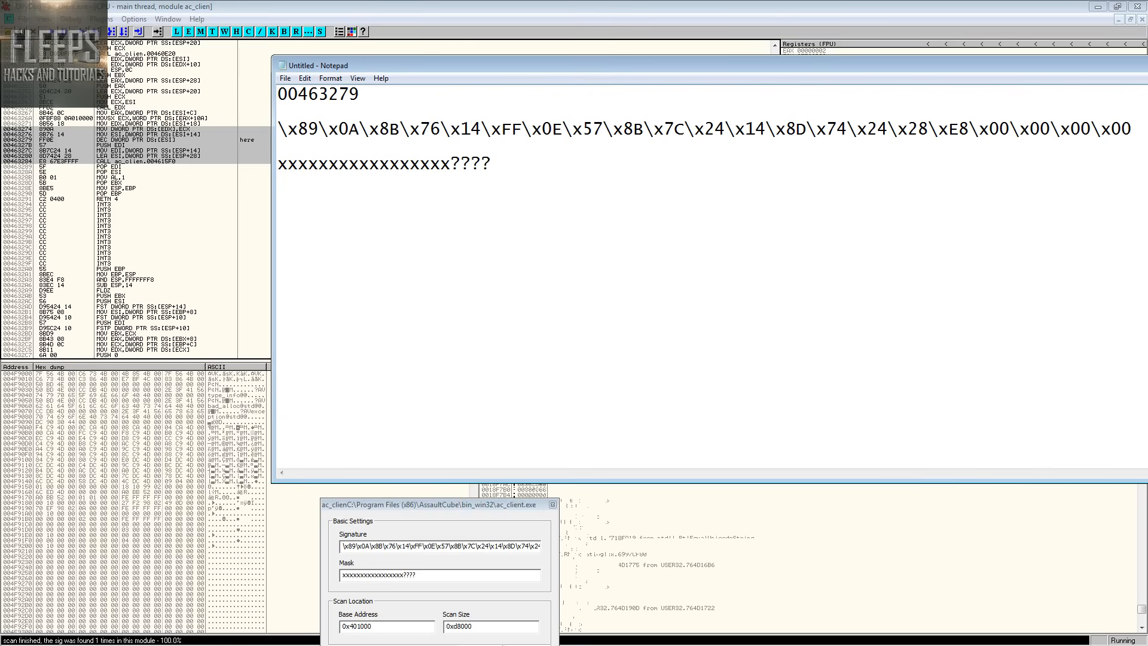
Count the mask's x characters against the trailing signature bytes, then bring up a hex-mode Calculator.
double_click(333, 164)
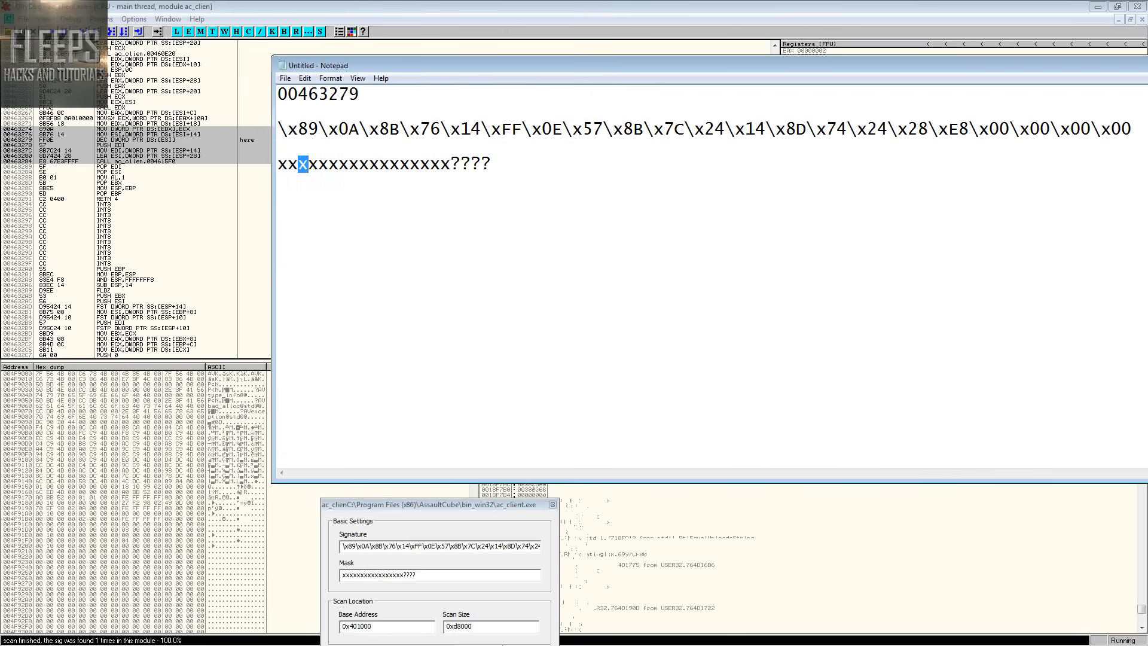
left_click_drag(303, 163, 451, 162)
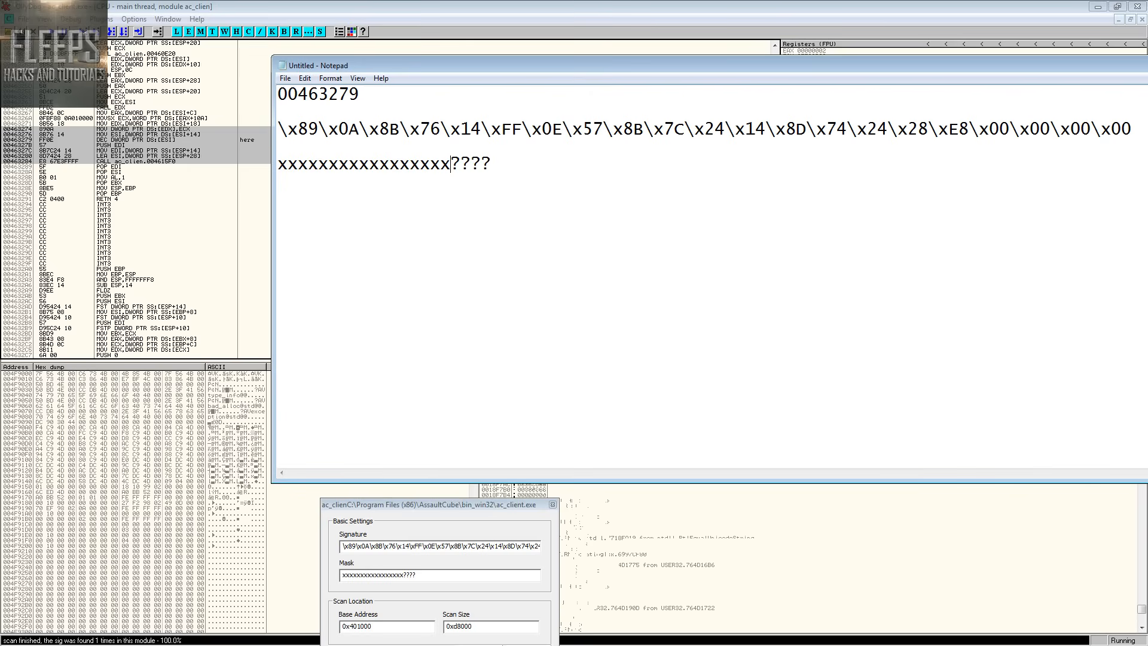
double_click(444, 163)
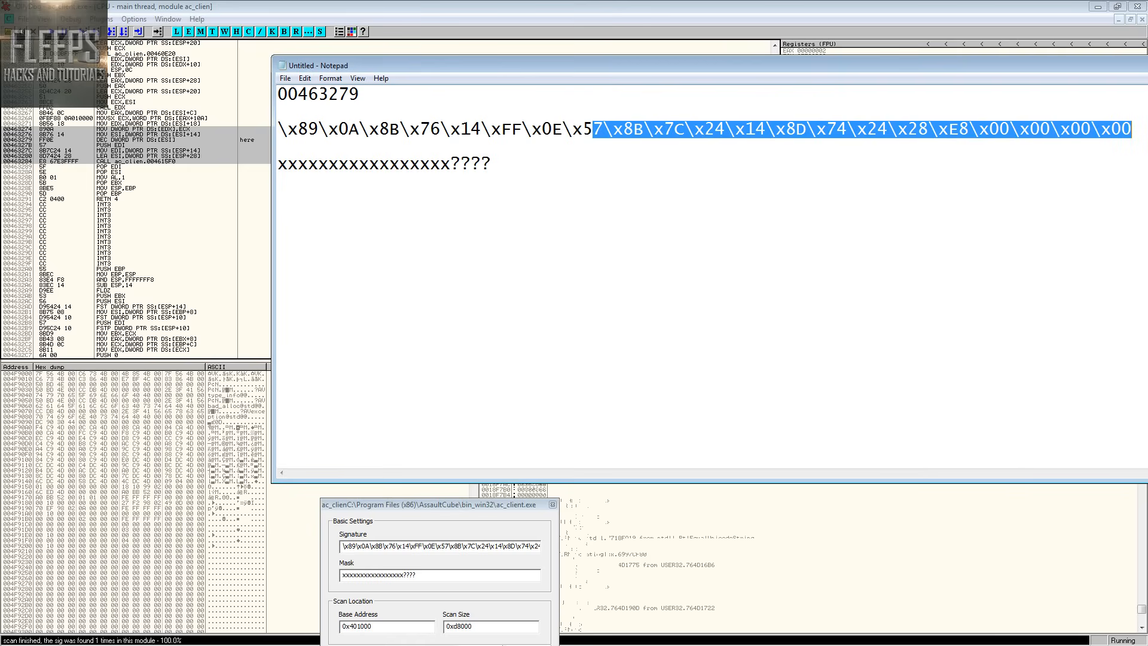
left_click(926, 130)
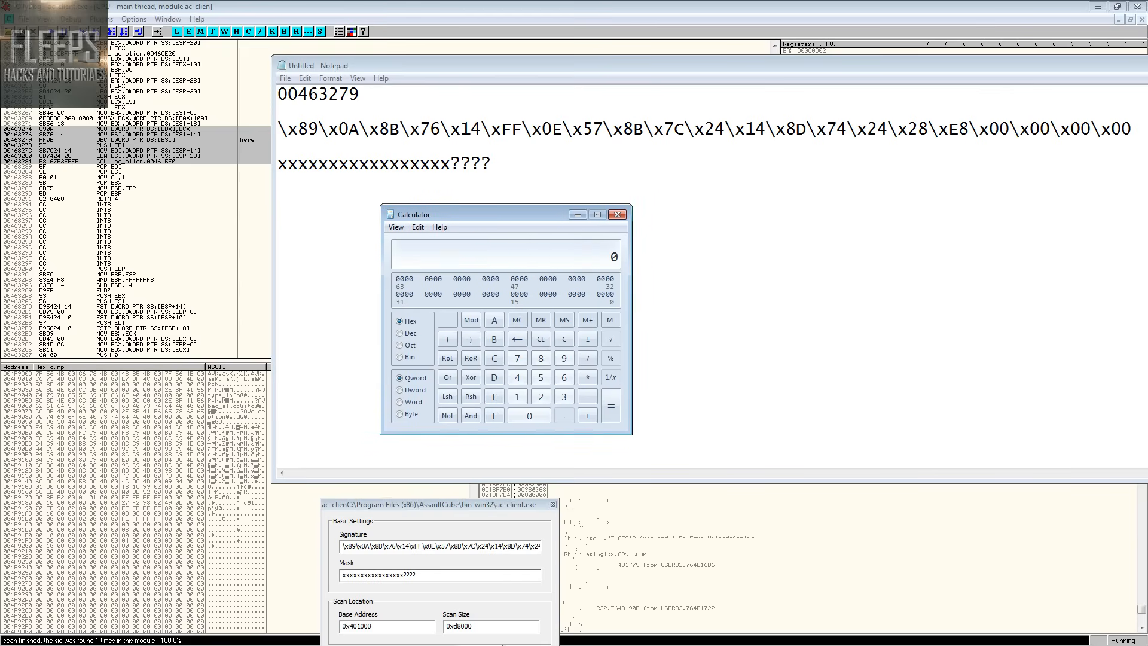
Compute the hex byte offset from the match address in Calculator, then close it.
left_click_drag(485, 213, 526, 207)
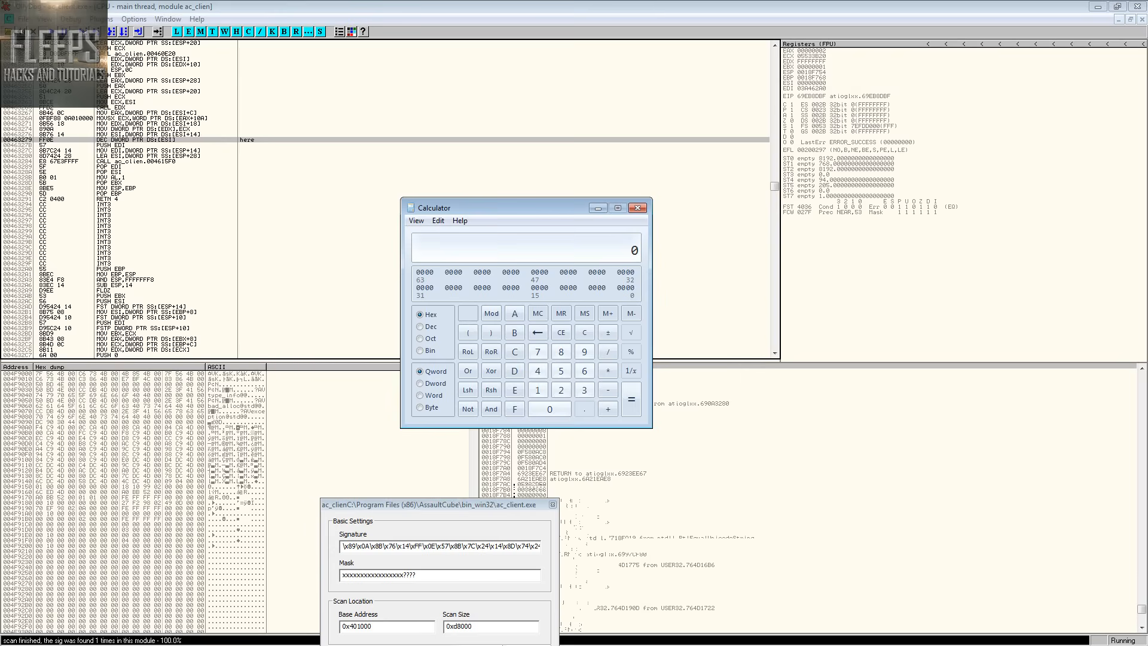
left_click(560, 389)
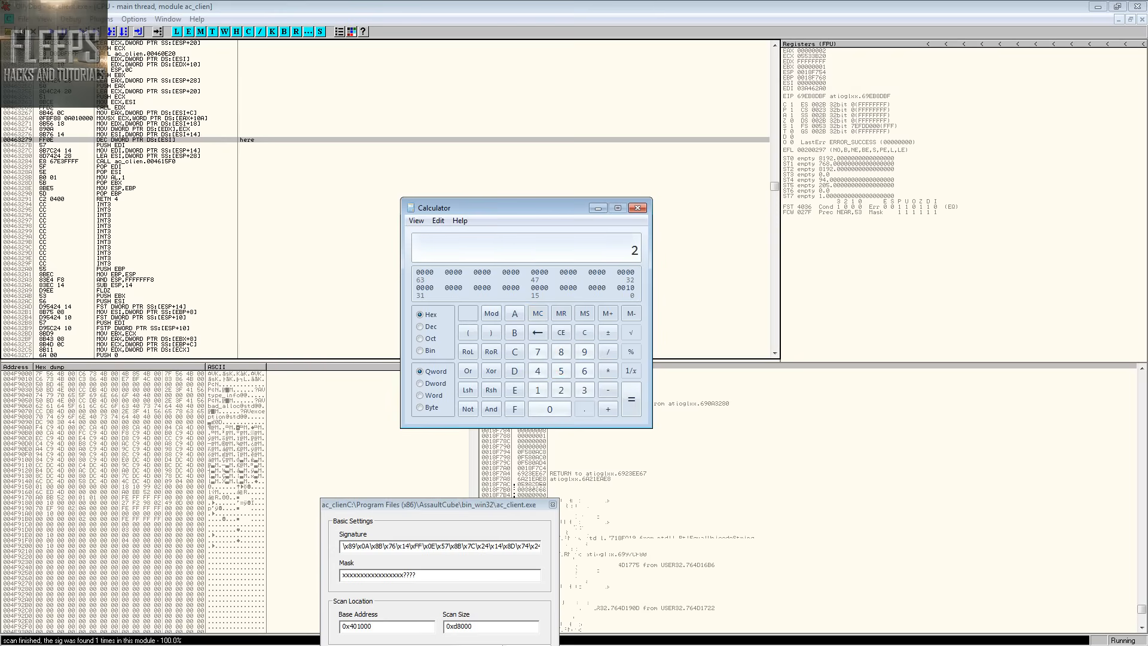
left_click(584, 333)
type("79")
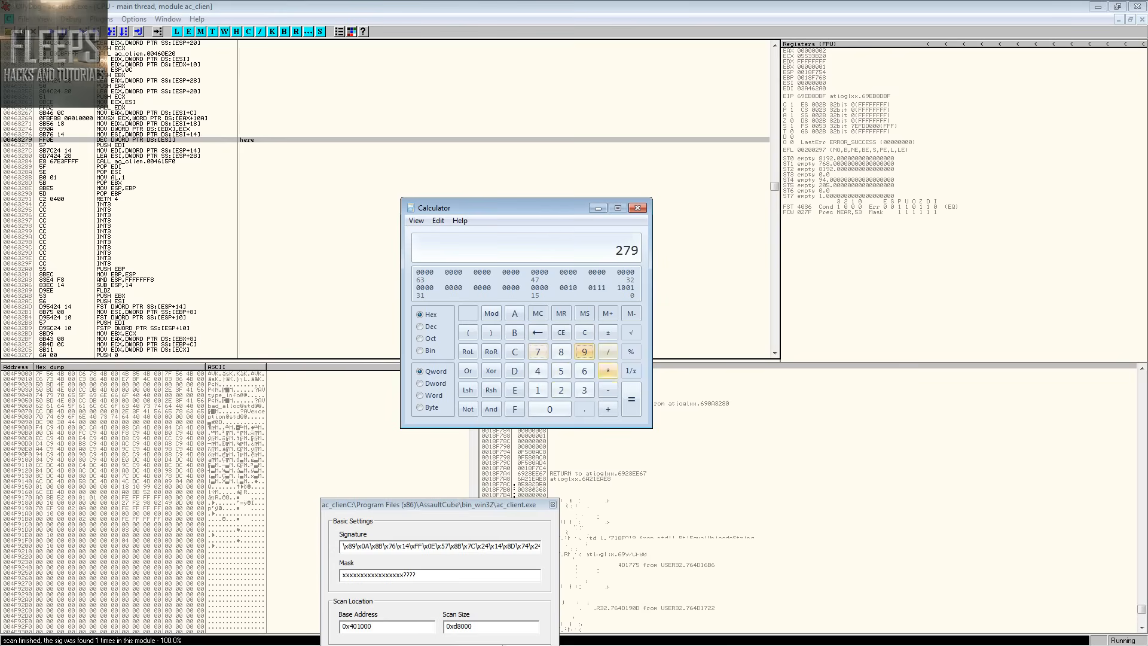
left_click(561, 370)
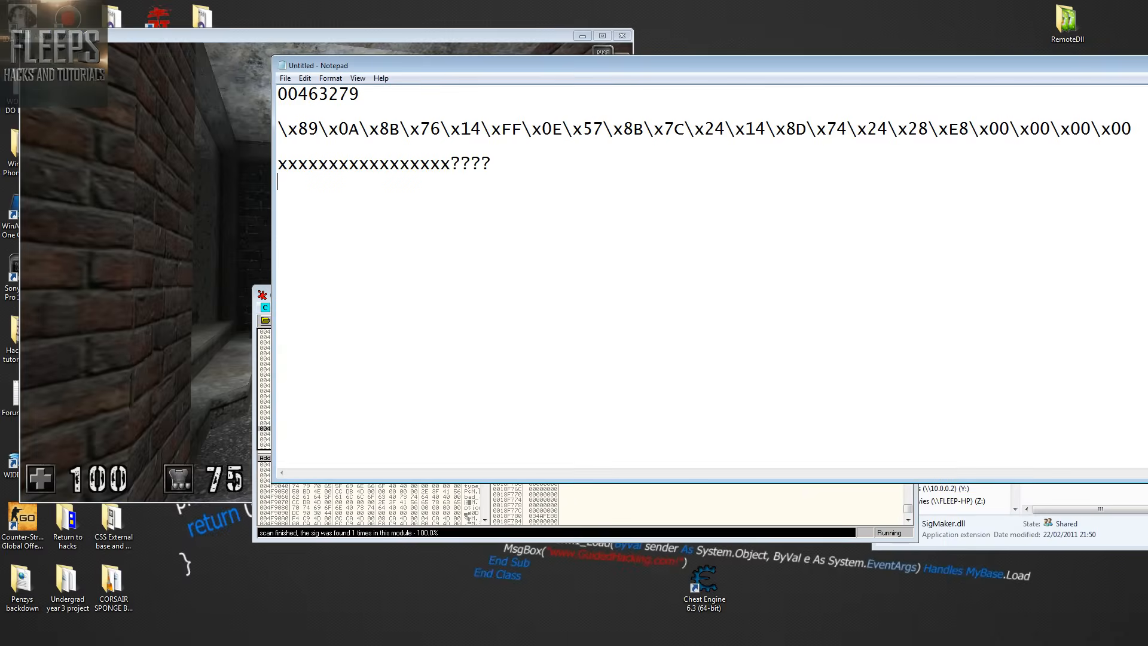
Type the note "5 Bytes Befor" on a new line under the mask.
type("5  B")
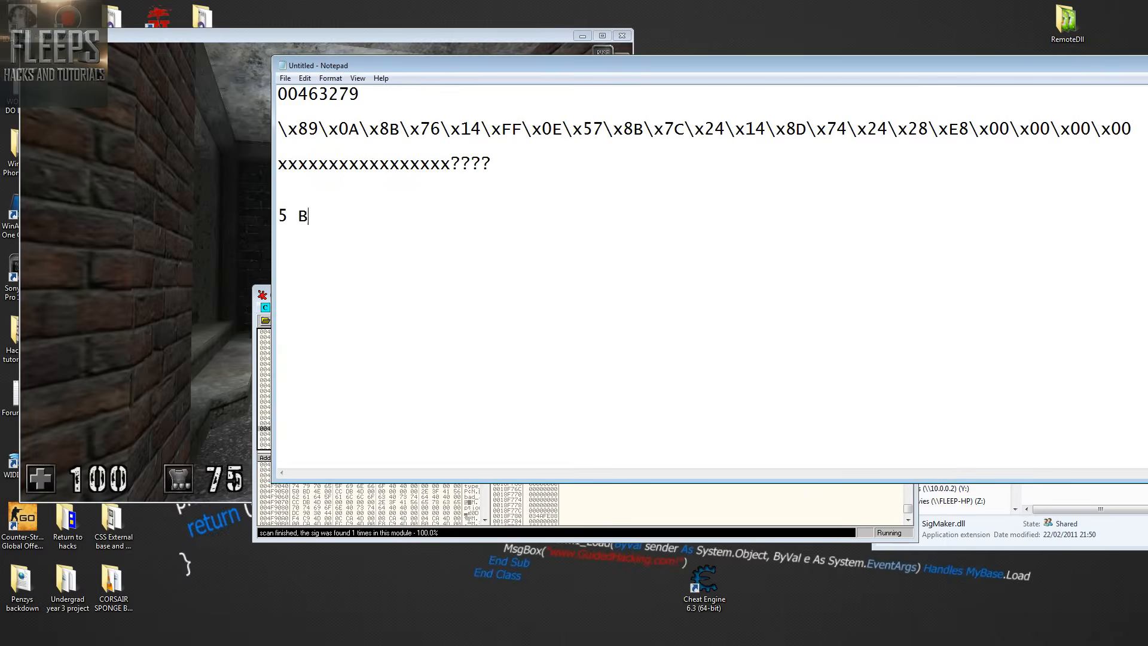
type("ytes Befor")
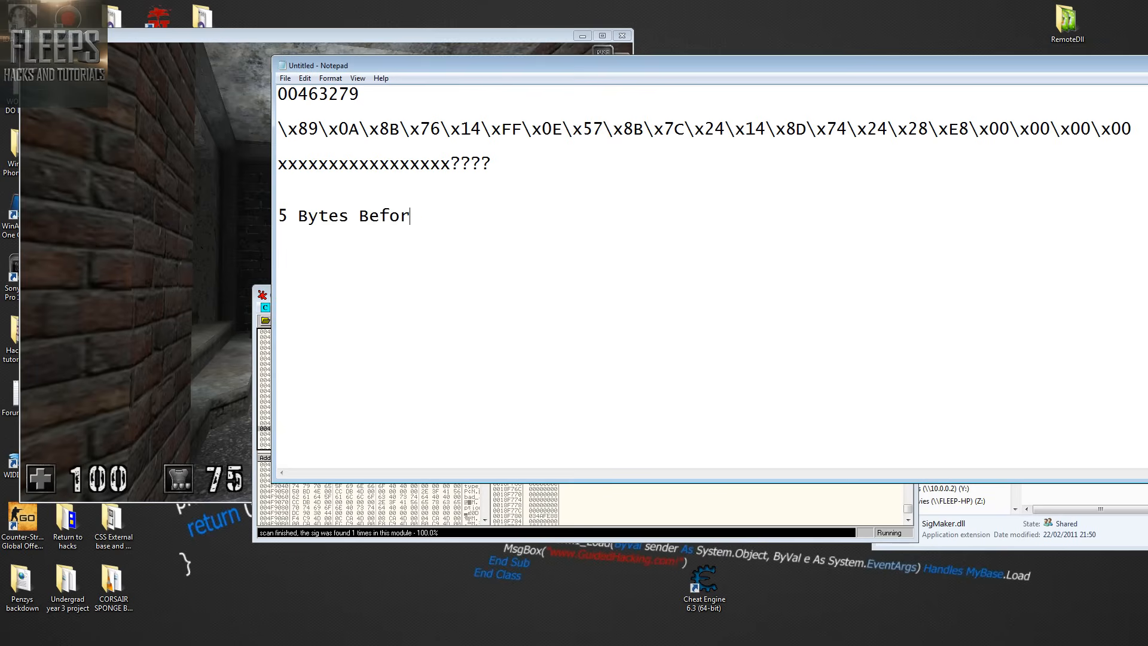